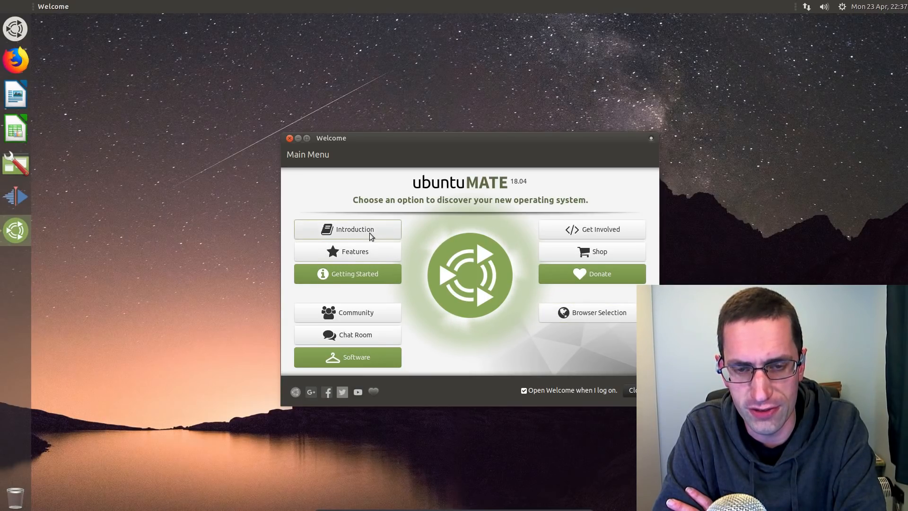
- Read through the Ubuntu MATE introduction page and return to the Welcome main menu
{"action": "left_click", "coordinate": [347, 229]}
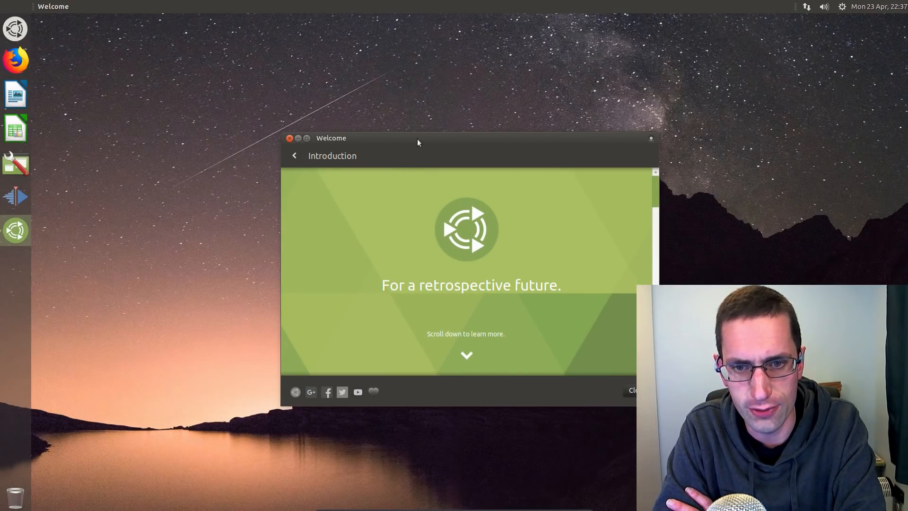
{"action": "mouse_move", "coordinate": [403, 349]}
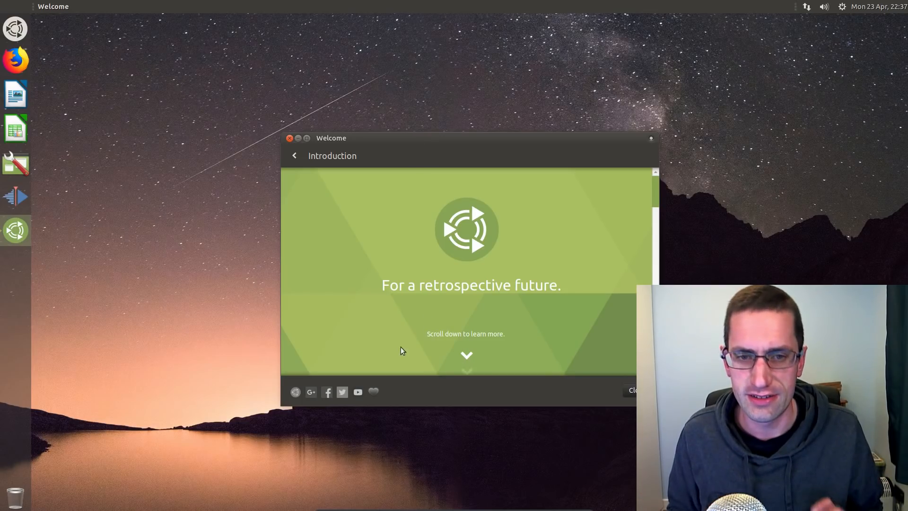
{"action": "scroll", "scroll_direction": "down", "scroll_amount": 3}
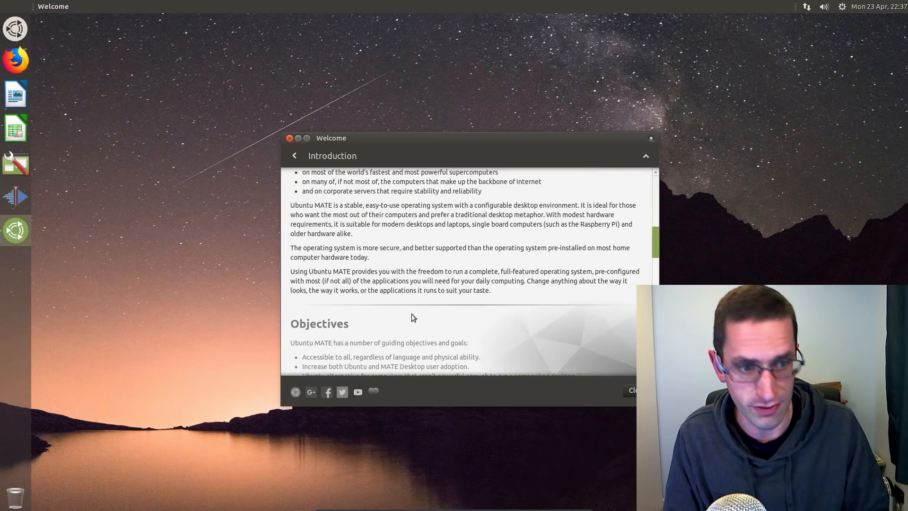
{"action": "scroll", "scroll_direction": "down", "scroll_amount": 3}
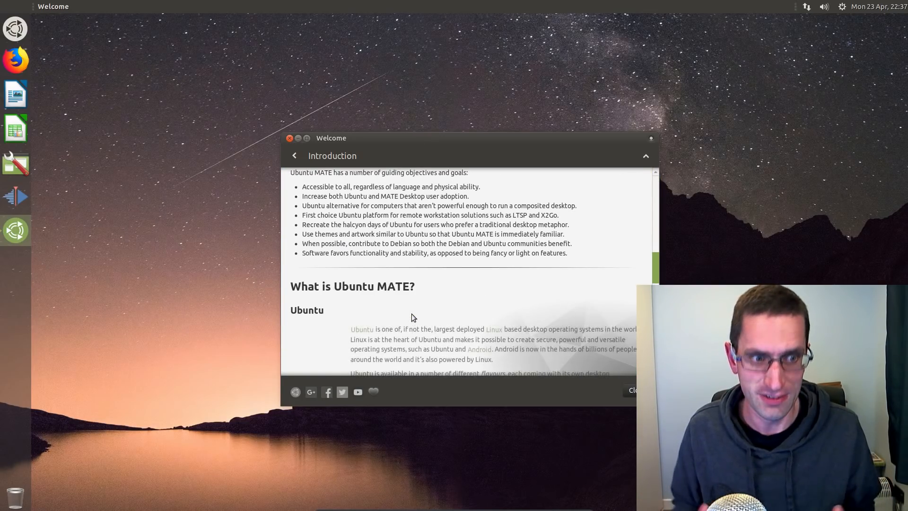
{"action": "scroll", "scroll_direction": "down", "scroll_amount": 3}
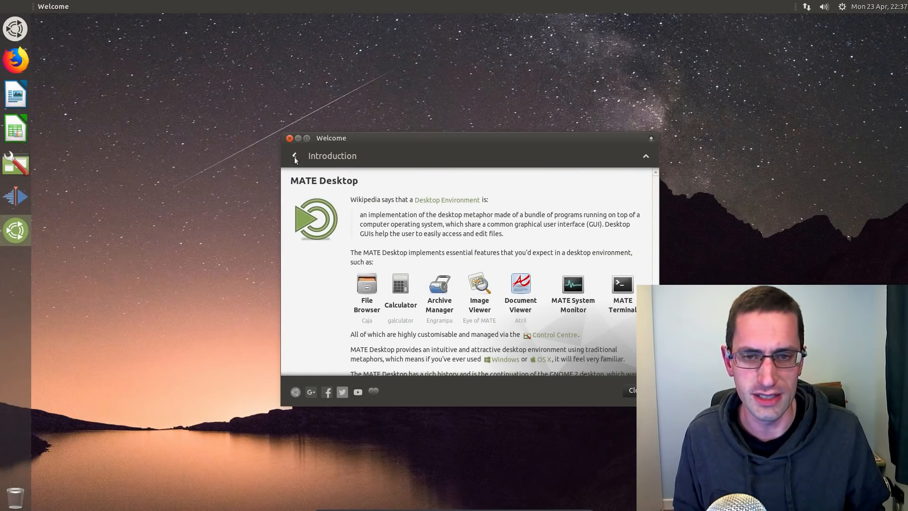
{"action": "left_click", "coordinate": [294, 156]}
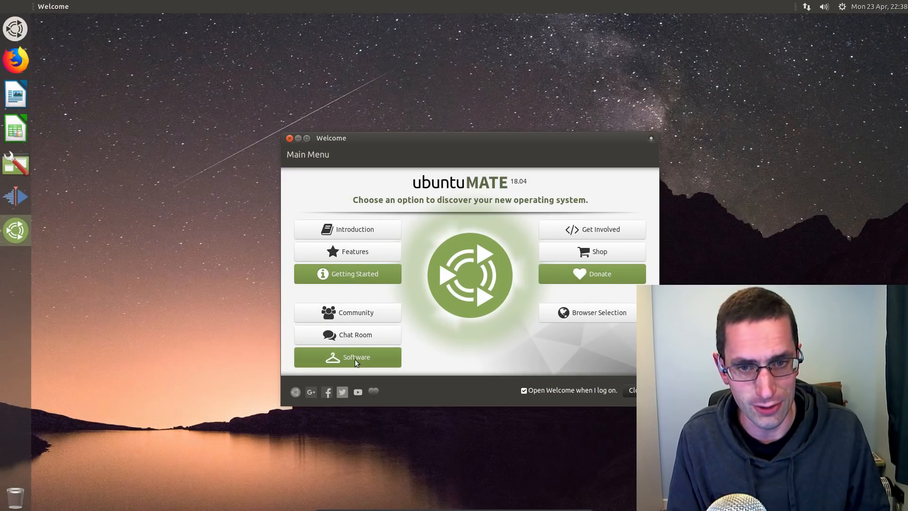
- Visit the Software page, then the web Browser Selection page of Ubuntu MATE Welcome
{"action": "left_click", "coordinate": [347, 357]}
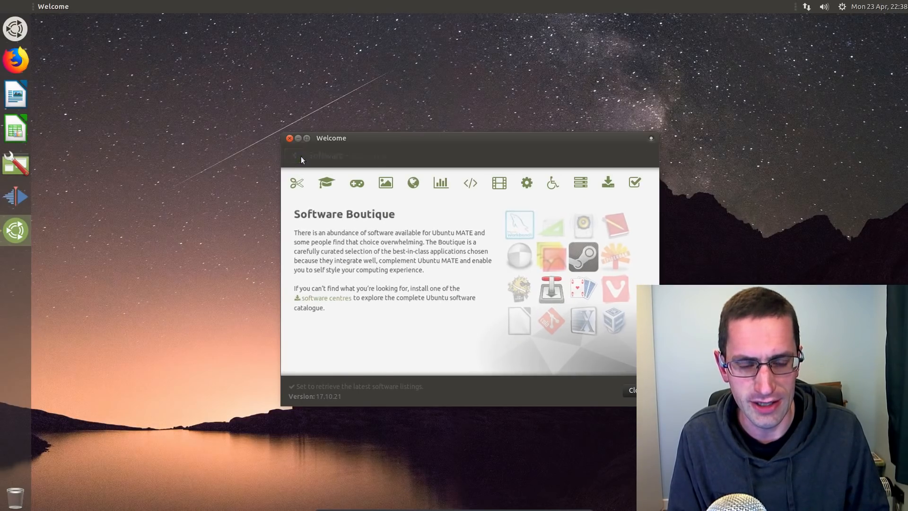
{"action": "left_click", "coordinate": [295, 156]}
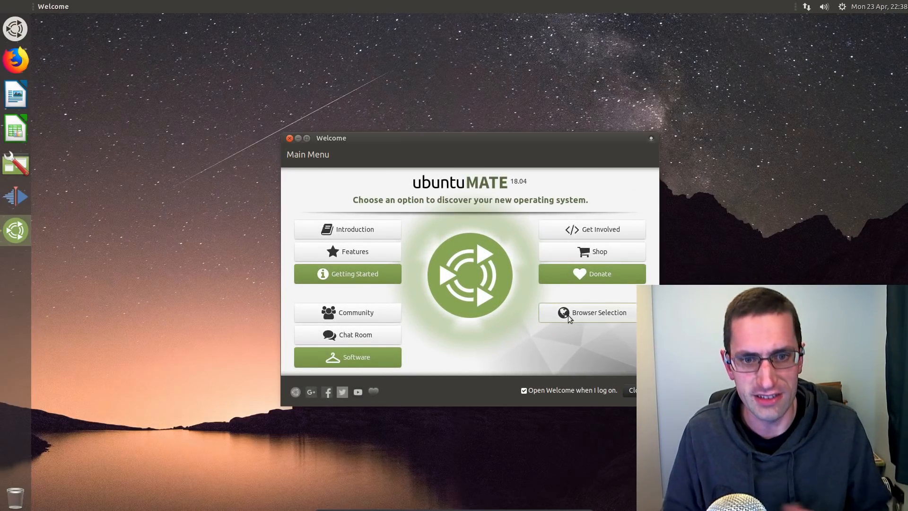
{"action": "left_click", "coordinate": [590, 312]}
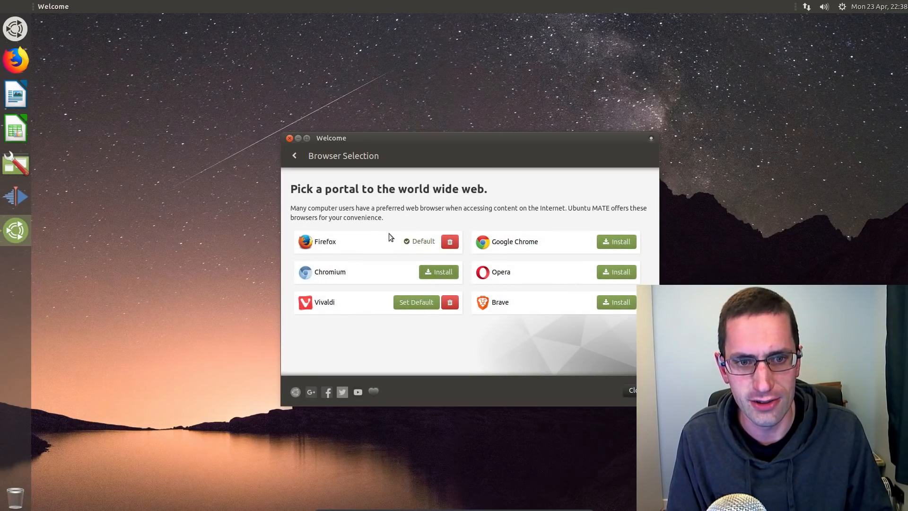
{"action": "left_click", "coordinate": [294, 155]}
{"action": "type", "text": "uname -a"}
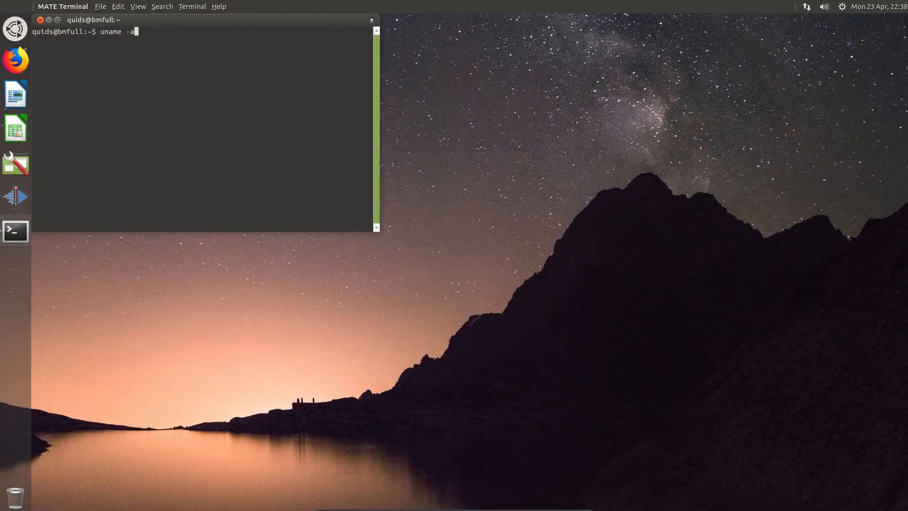
- Run uname -a, free -m and df -h in MATE Terminal, then close the terminal
{"action": "key", "text": "Return"}
{"action": "type", "text": "free -m"}
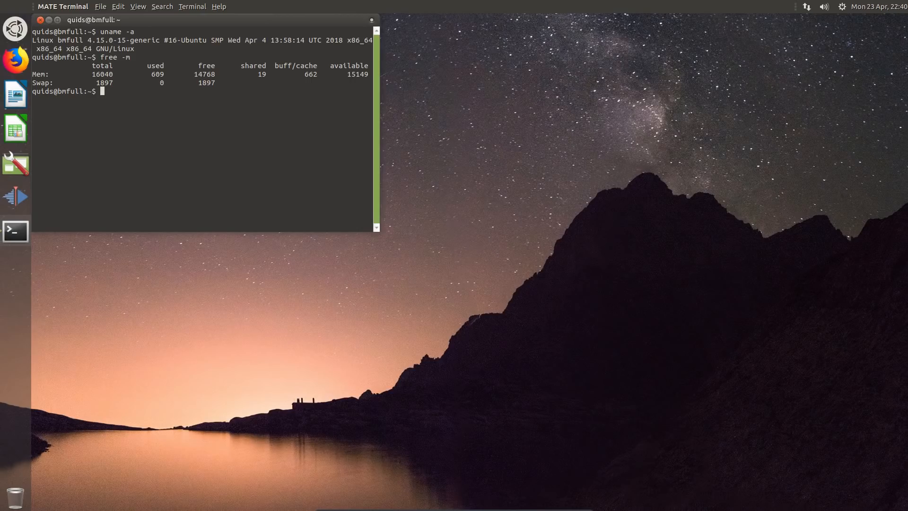
{"action": "type", "text": "df -h"}
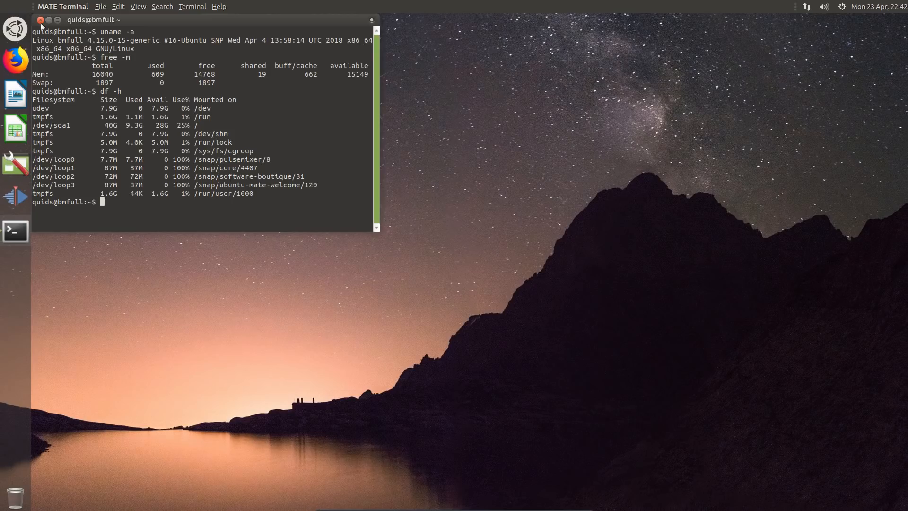
{"action": "left_click", "coordinate": [49, 19]}
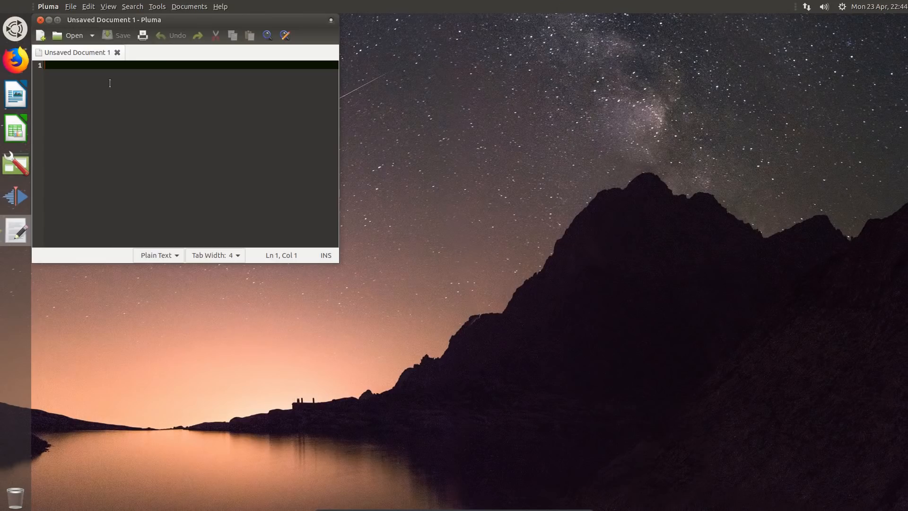
- Write 'colour emojis' in Pluma and insert a colour emoji from the picker after it
{"action": "type", "text": "colo"}
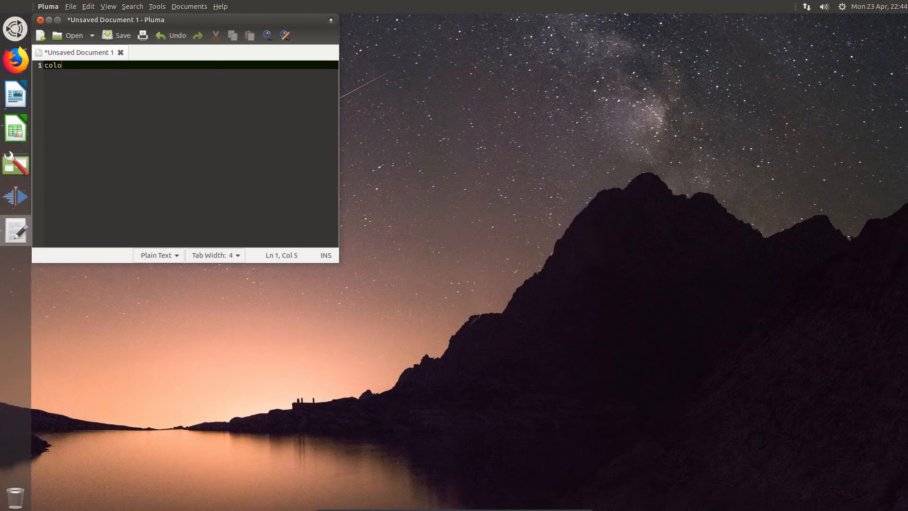
{"action": "type", "text": "ur emoj"}
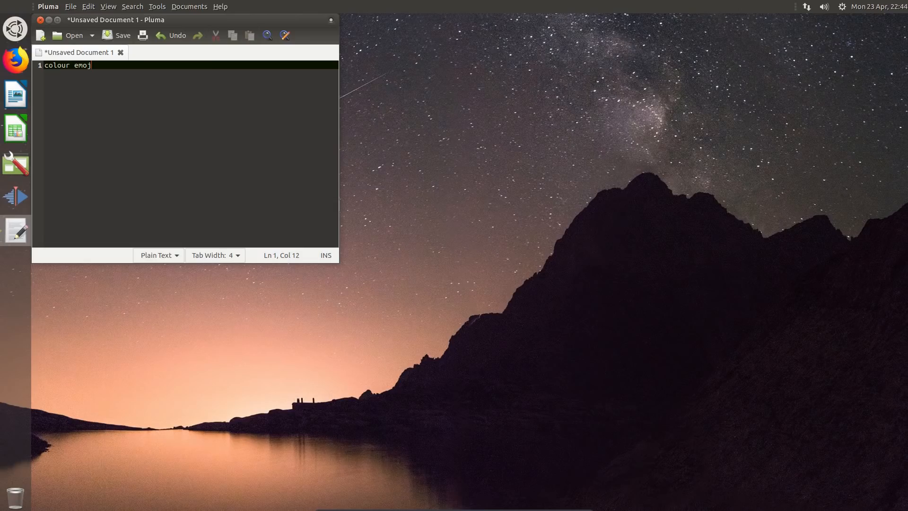
{"action": "type", "text": "is"}
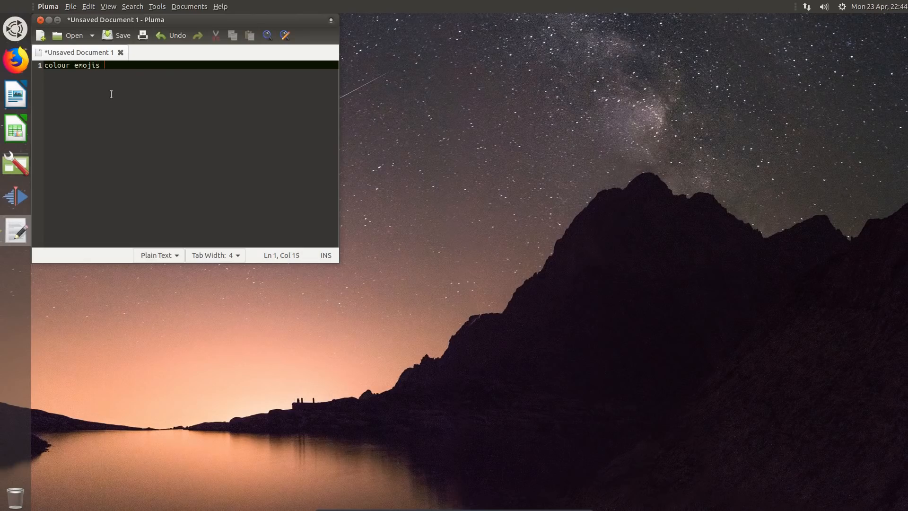
{"action": "mouse_move", "coordinate": [162, 156]}
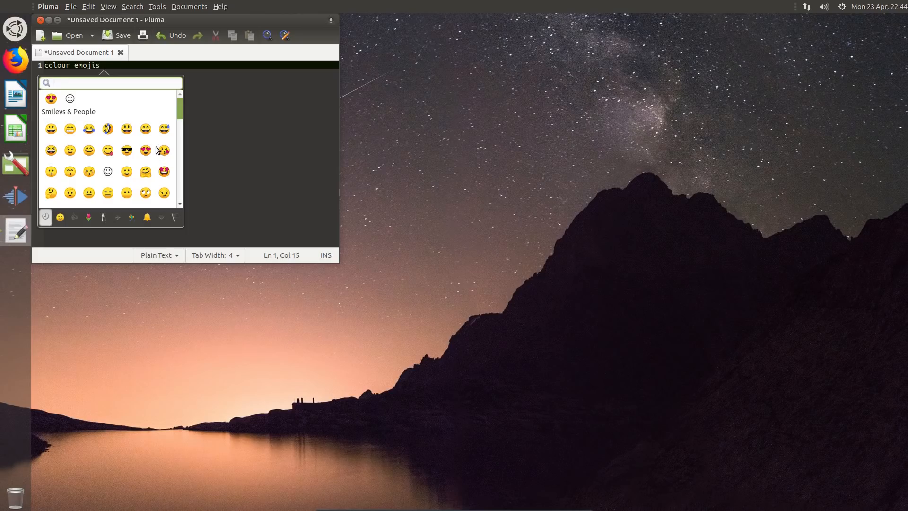
{"action": "mouse_move", "coordinate": [138, 140]}
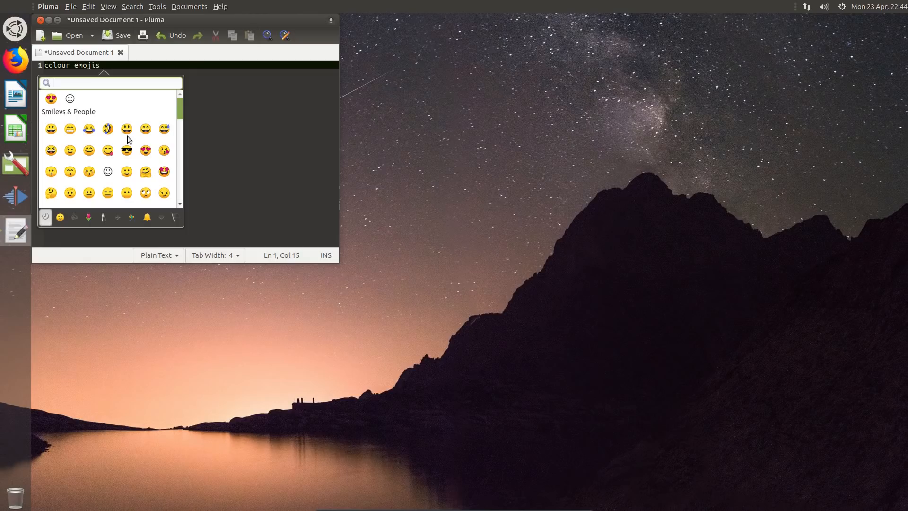
{"action": "mouse_move", "coordinate": [145, 133]}
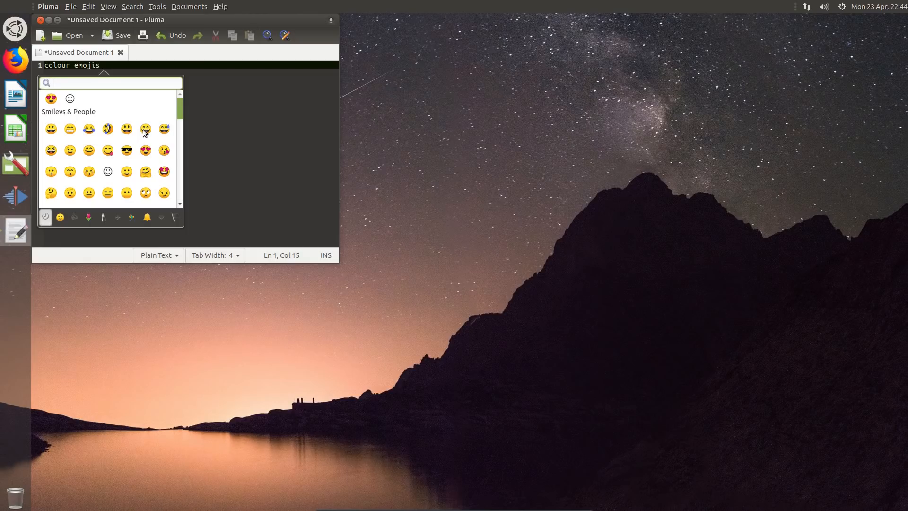
{"action": "left_click", "coordinate": [146, 128]}
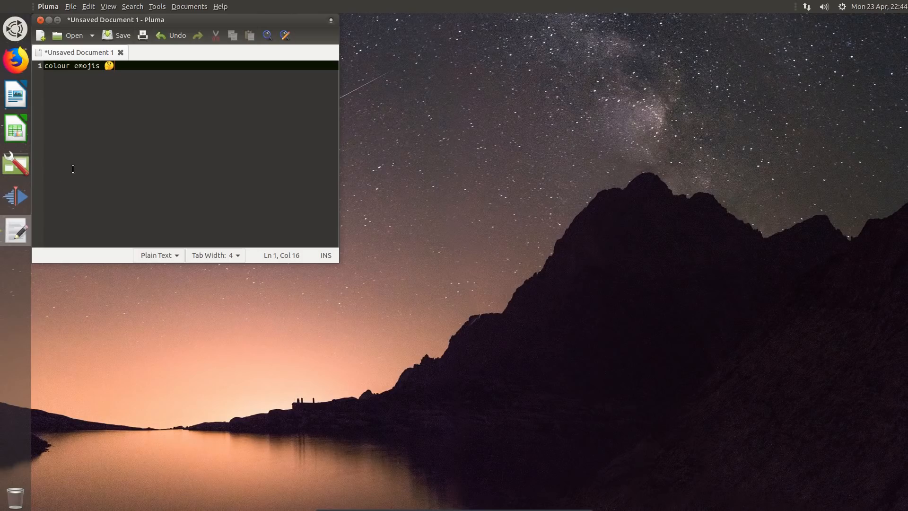
{"action": "mouse_move", "coordinate": [154, 122]}
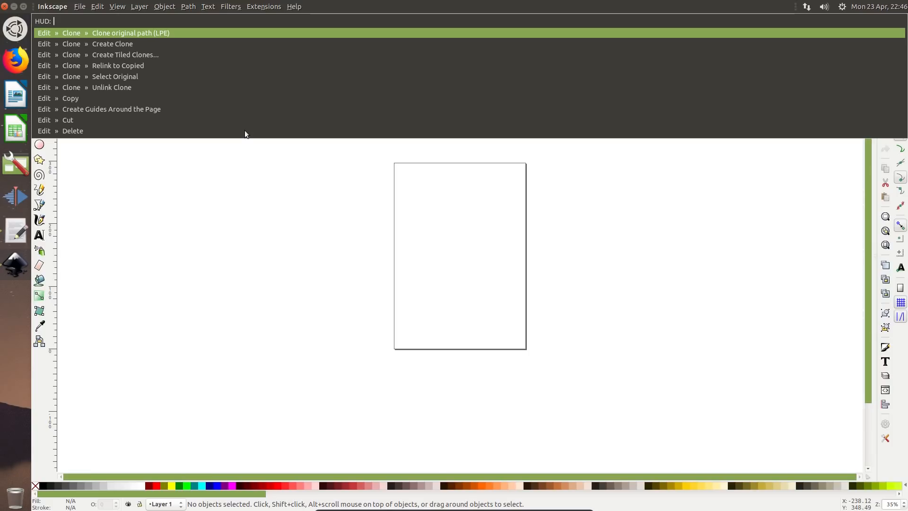
{"action": "type", "text": "glass"}
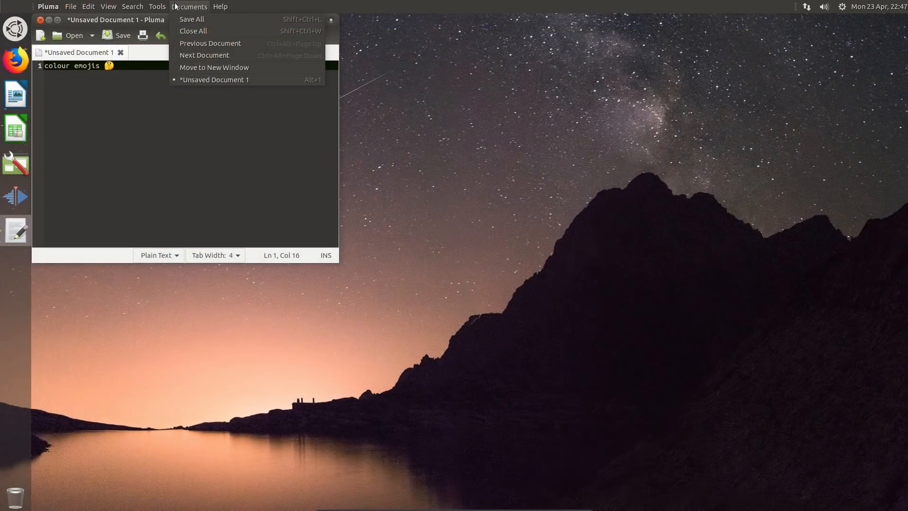
{"action": "left_click", "coordinate": [108, 6]}
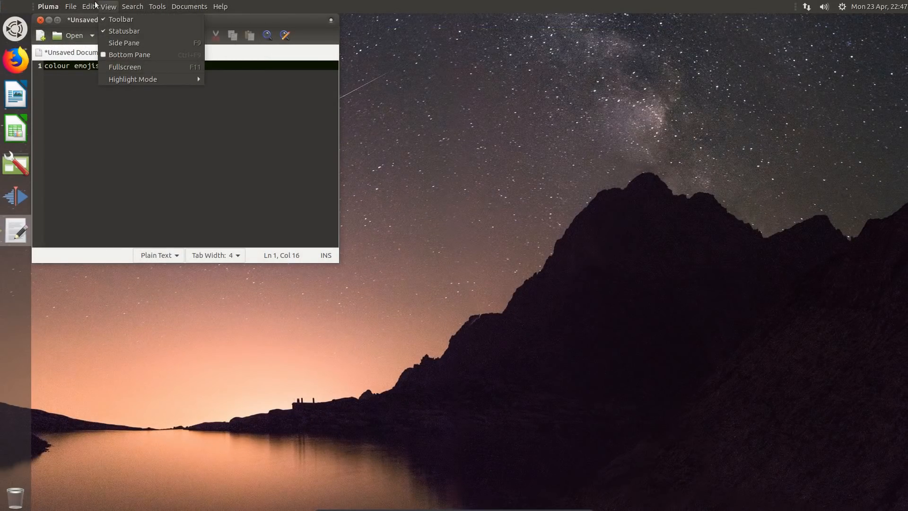
{"action": "left_click", "coordinate": [71, 7]}
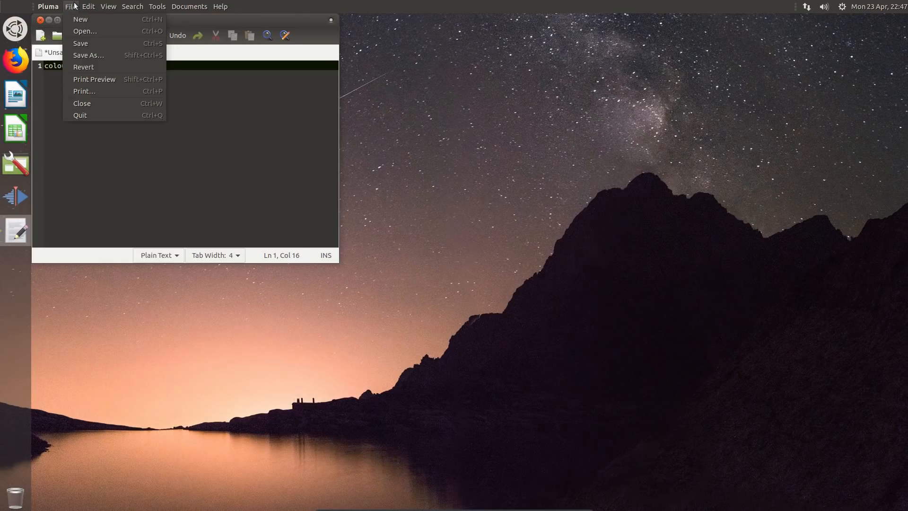
{"action": "left_click", "coordinate": [88, 6]}
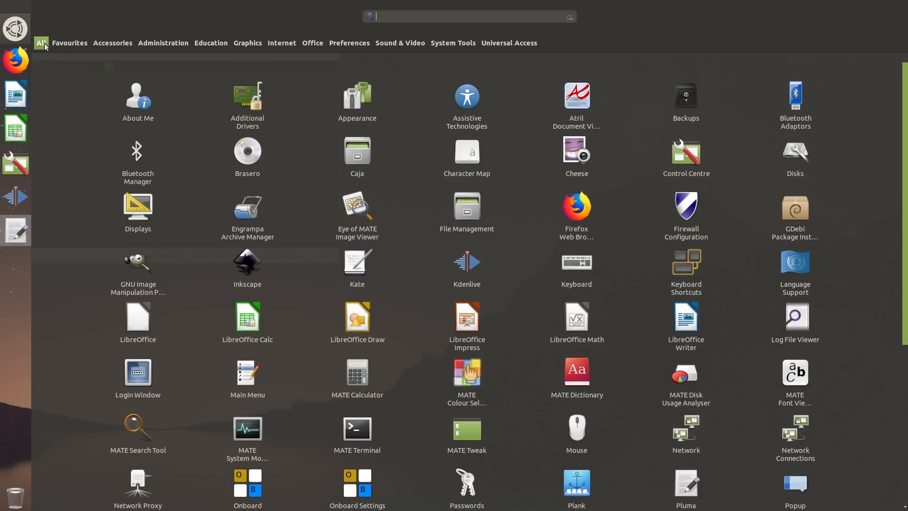
- Browse the Accessories, Graphics, Sound & Video and Office categories, then show Favourites in Brisk Menu
{"action": "left_click", "coordinate": [112, 42]}
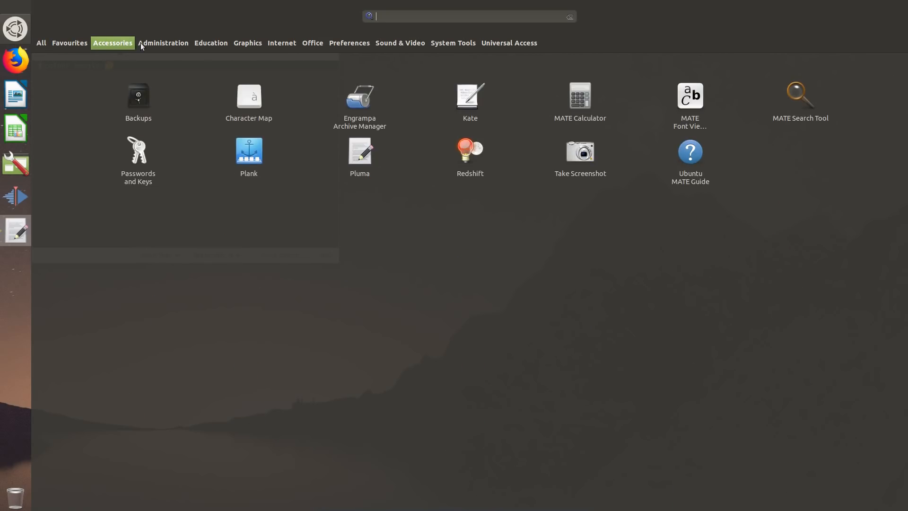
{"action": "left_click", "coordinate": [246, 43]}
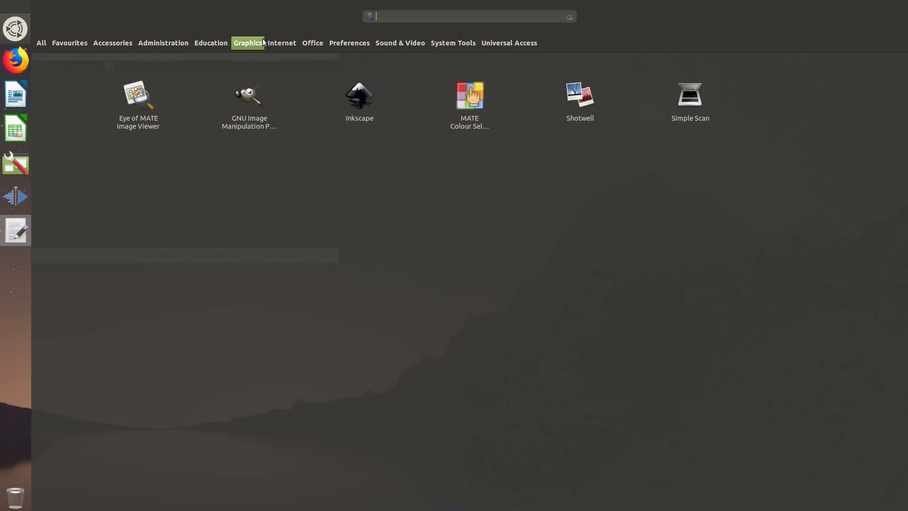
{"action": "left_click", "coordinate": [399, 43]}
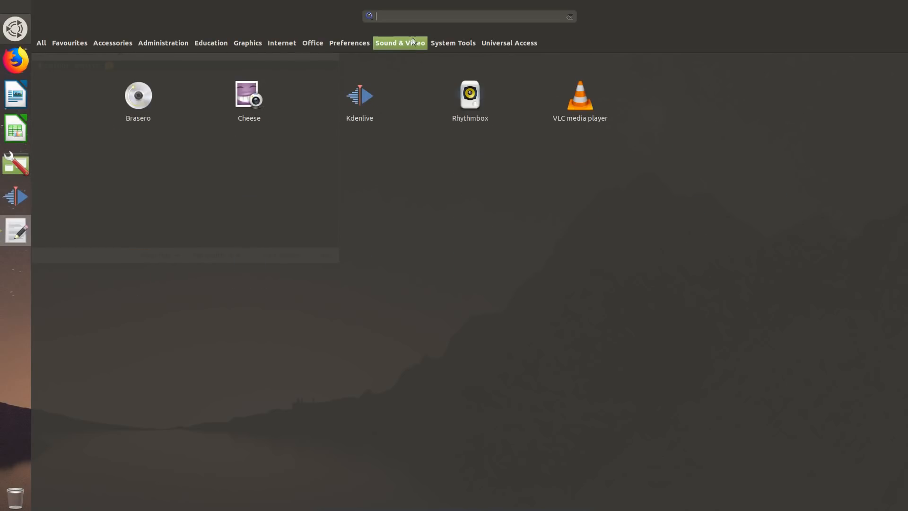
{"action": "left_click", "coordinate": [312, 42]}
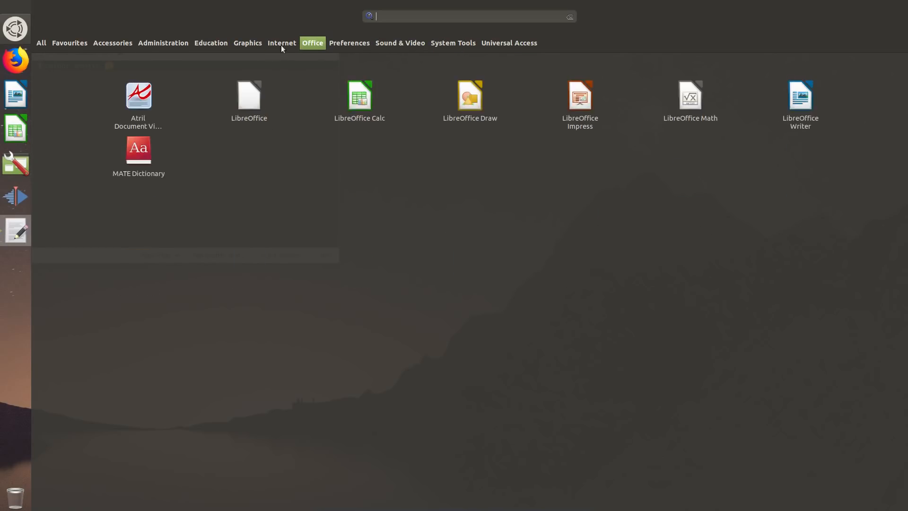
{"action": "right_click", "coordinate": [138, 95]}
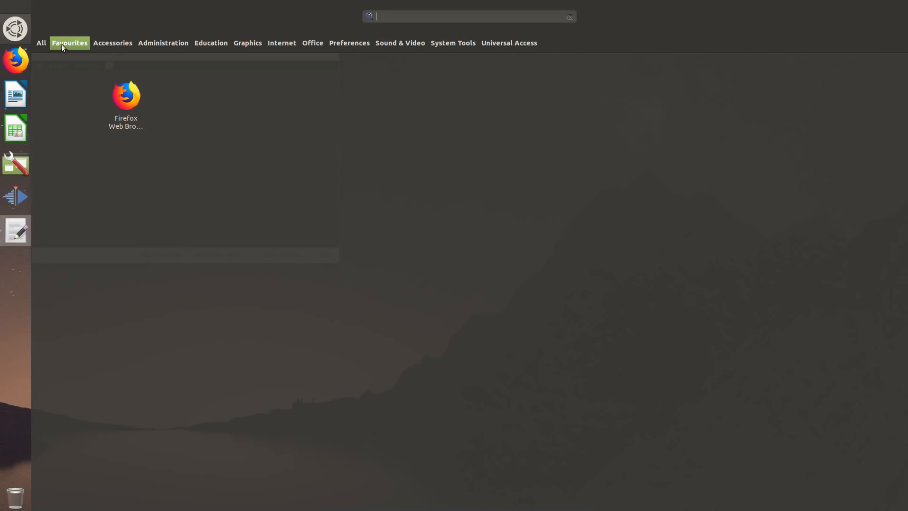
{"action": "mouse_move", "coordinate": [214, 56]}
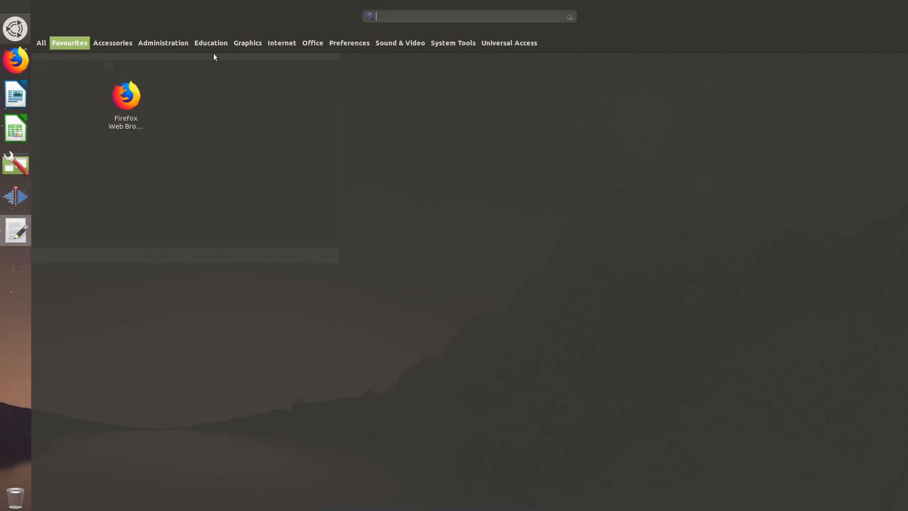
{"action": "left_click", "coordinate": [17, 265]}
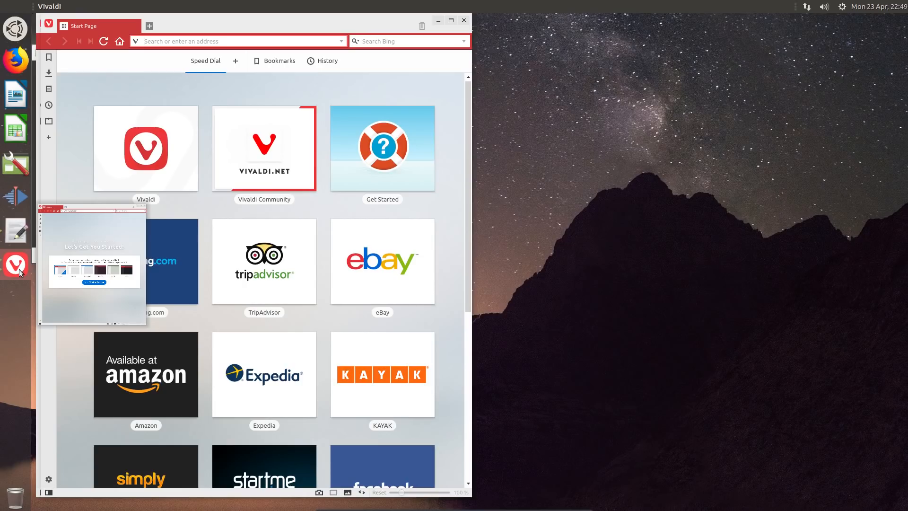
- View Vivaldi's Quick start help page, then switch to its Welcome window with the theme choices
{"action": "left_click", "coordinate": [381, 148]}
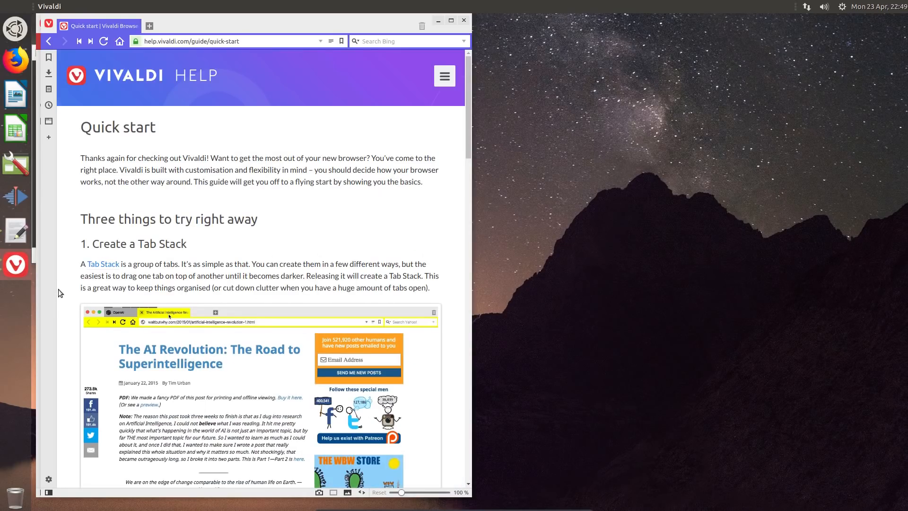
{"action": "mouse_move", "coordinate": [16, 264]}
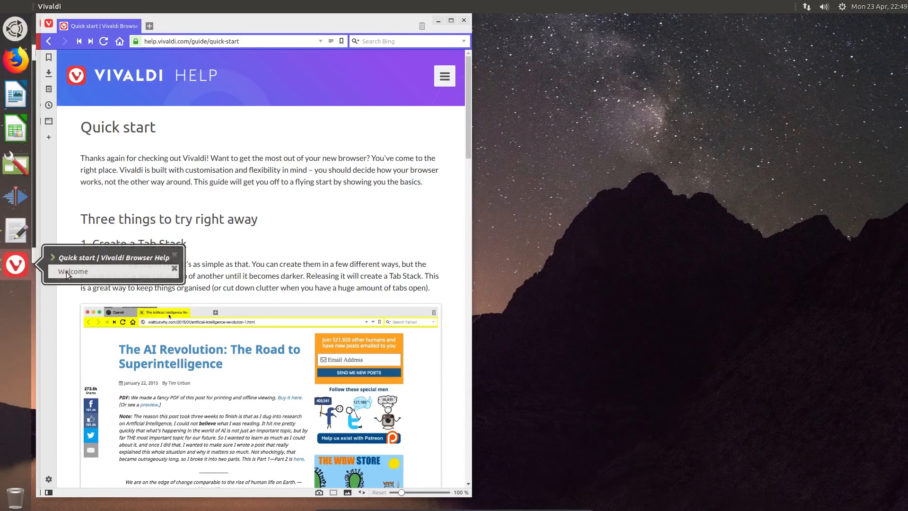
{"action": "left_click", "coordinate": [73, 271]}
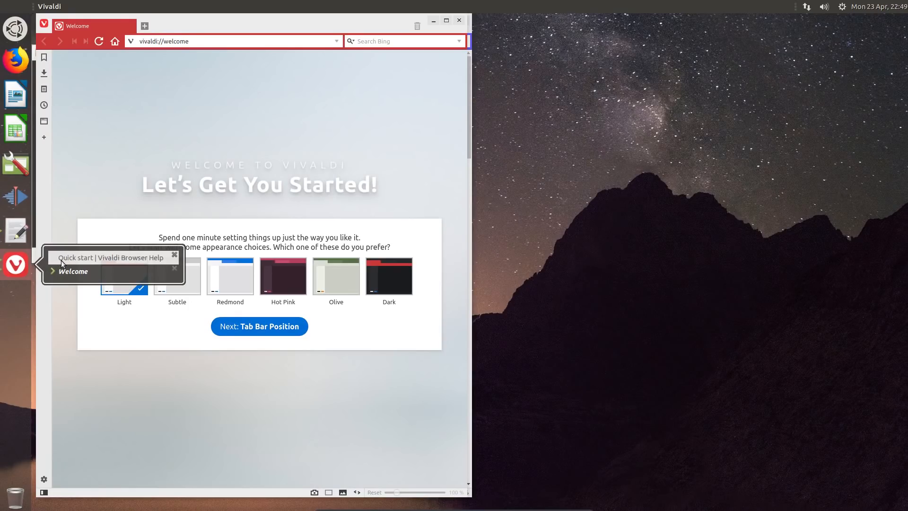
{"action": "left_click", "coordinate": [114, 257]}
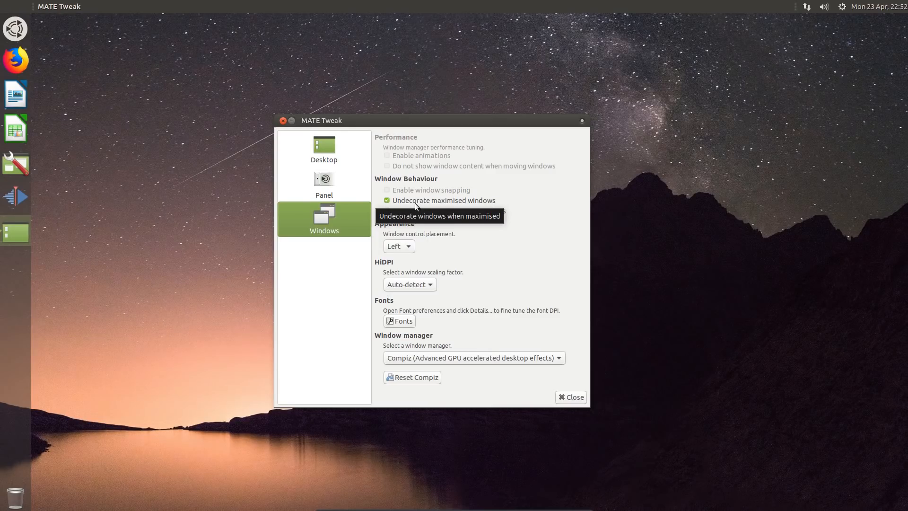
{"action": "left_click", "coordinate": [570, 397]}
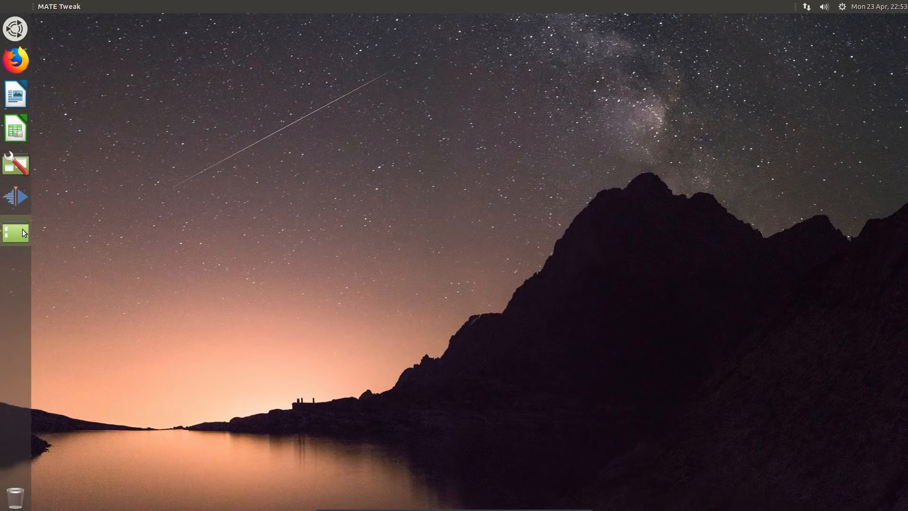
{"action": "left_click", "coordinate": [15, 232]}
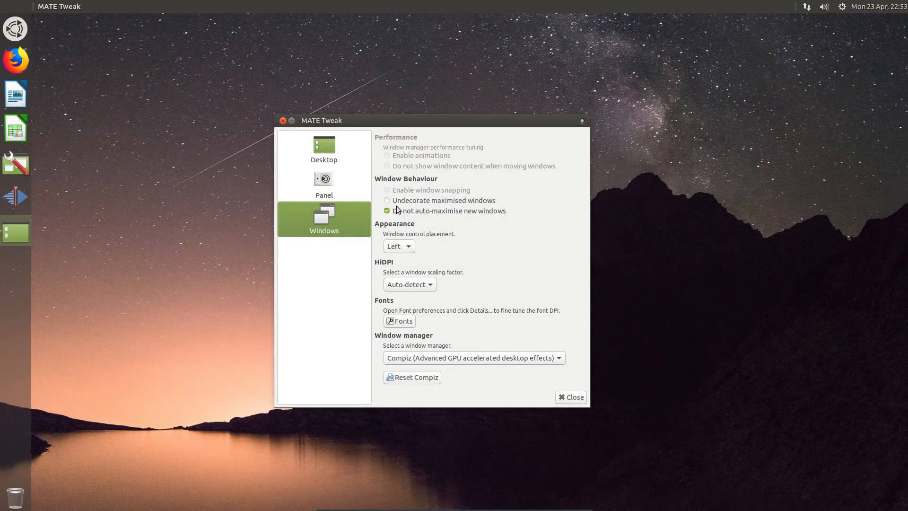
{"action": "left_click", "coordinate": [387, 200]}
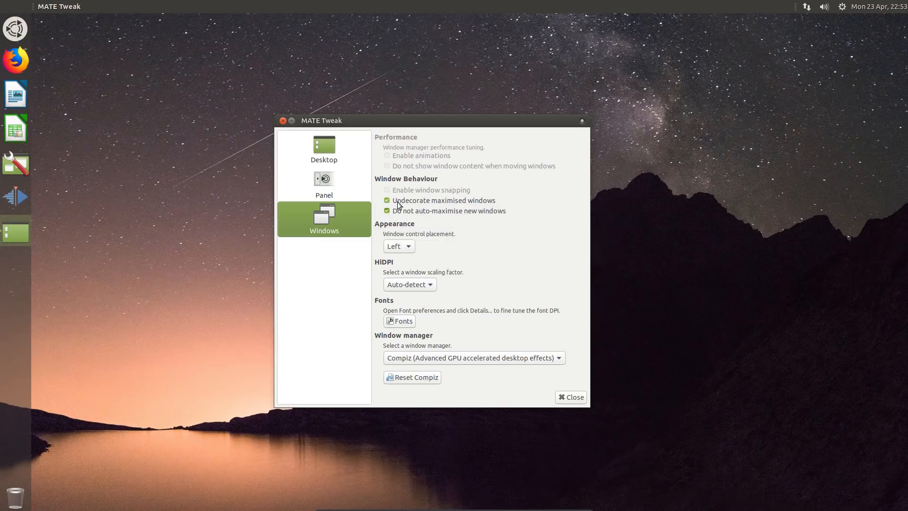
{"action": "left_click", "coordinate": [569, 396]}
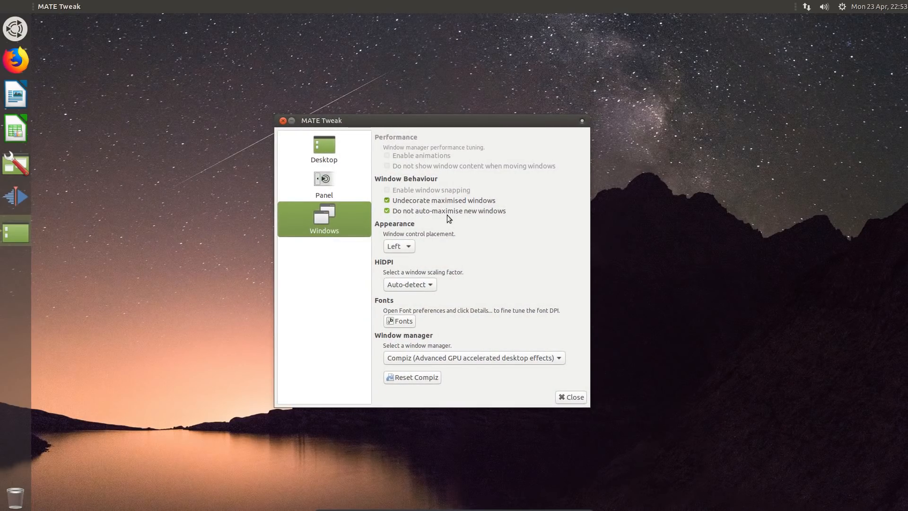
{"action": "mouse_move", "coordinate": [448, 210]}
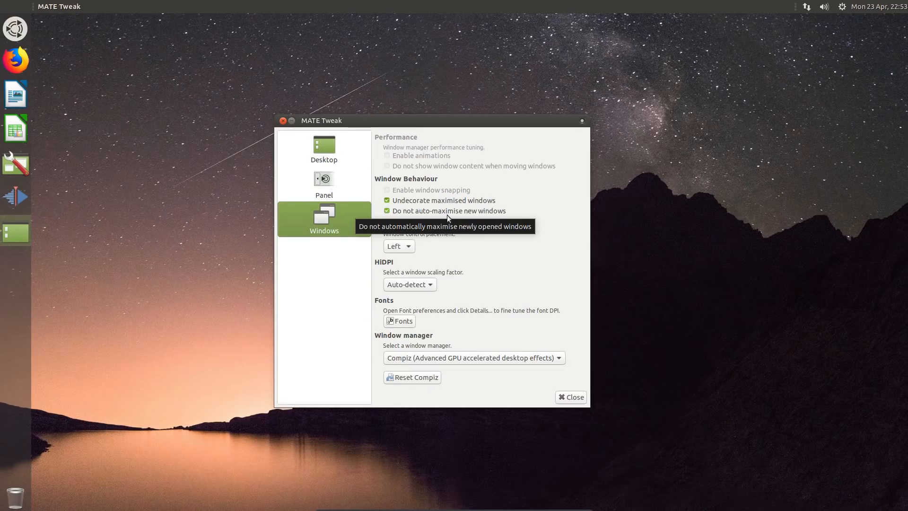
{"action": "mouse_move", "coordinate": [446, 223]}
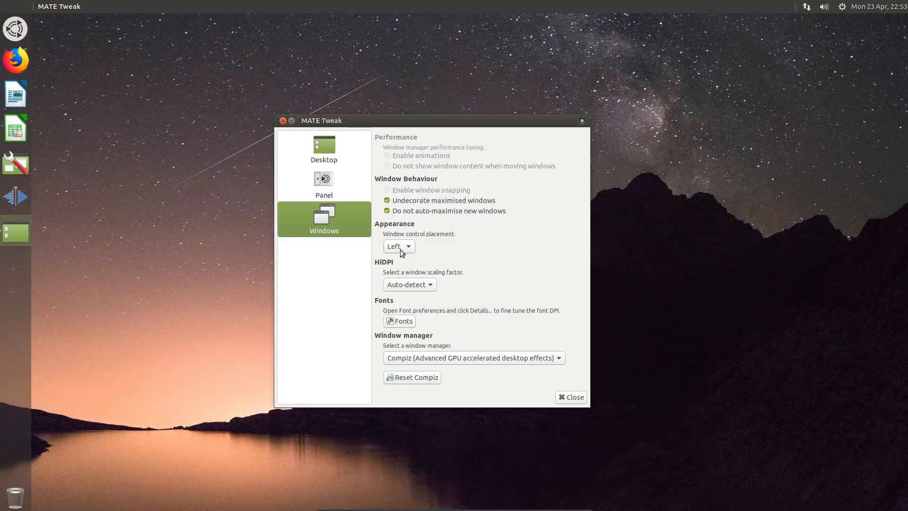
{"action": "left_click", "coordinate": [398, 246]}
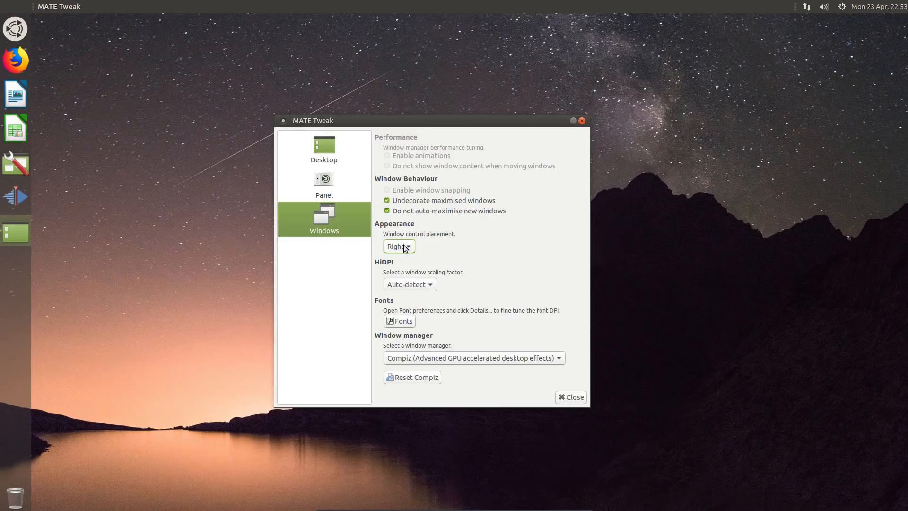
{"action": "left_click", "coordinate": [398, 245]}
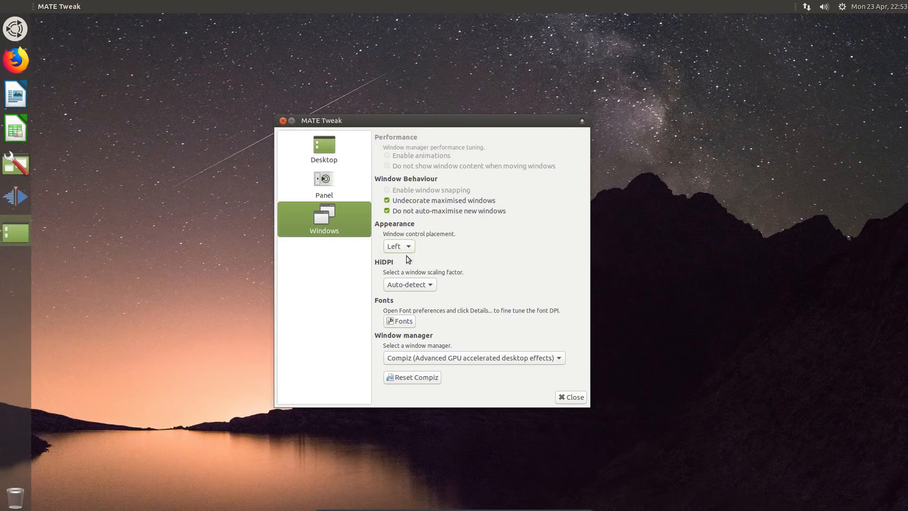
{"action": "left_click", "coordinate": [409, 284]}
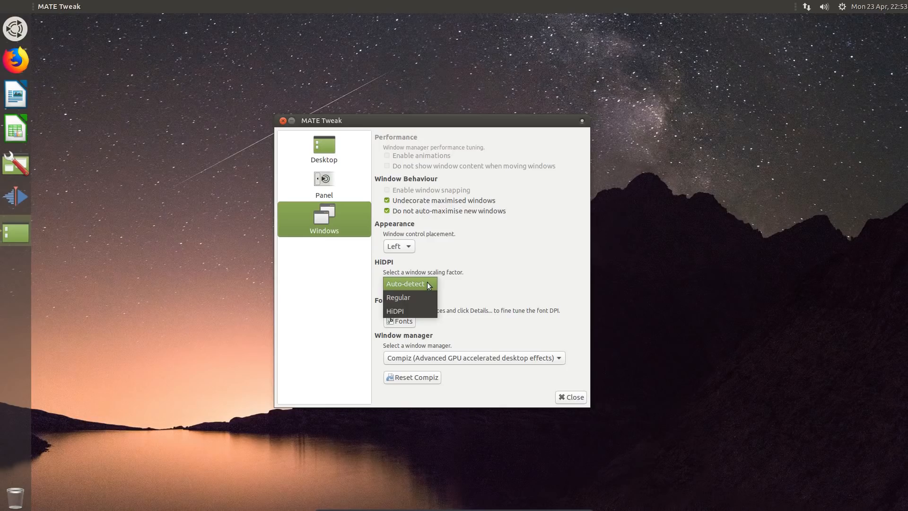
{"action": "mouse_move", "coordinate": [427, 295]}
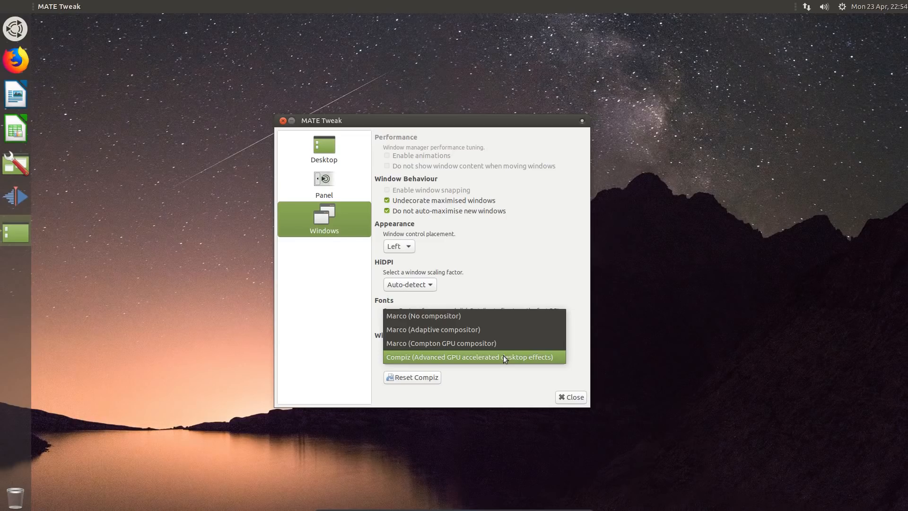
{"action": "left_click", "coordinate": [472, 356]}
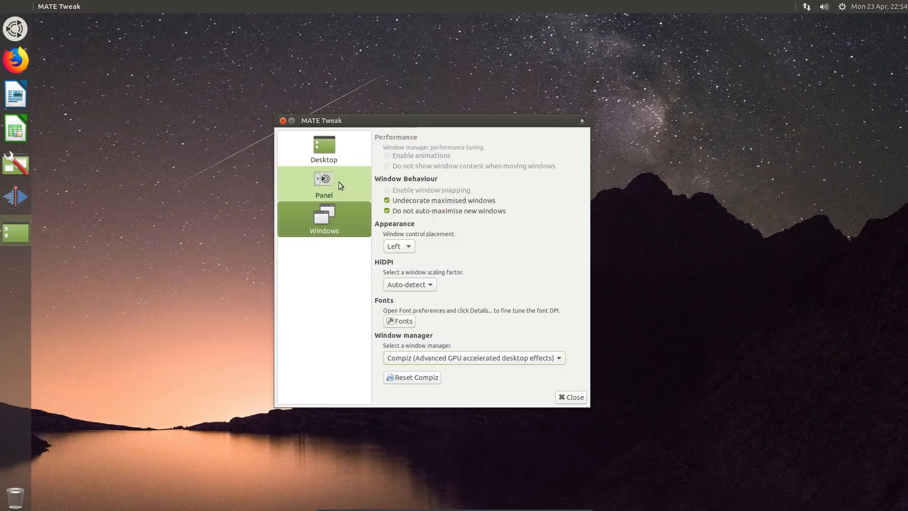
- Apply the Familiar panel layout in MATE Tweak and try its applications menu
{"action": "left_click", "coordinate": [324, 182]}
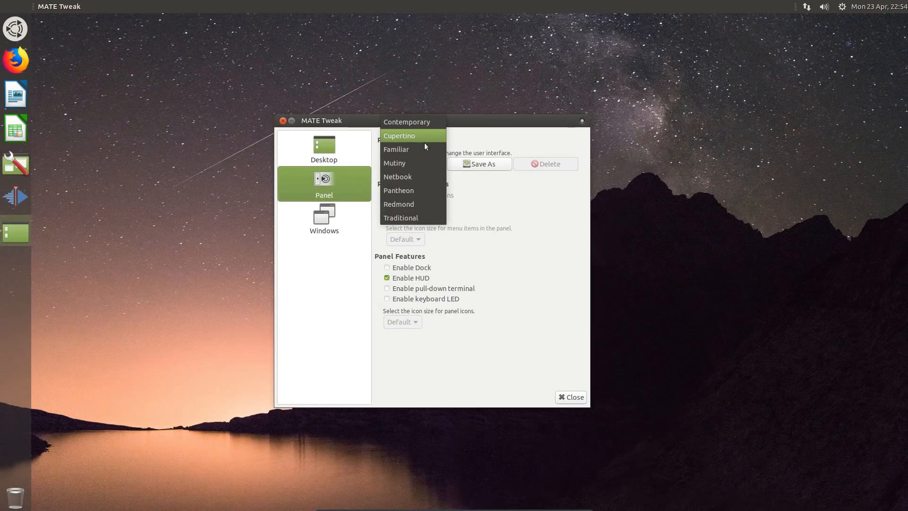
{"action": "left_click", "coordinate": [396, 148]}
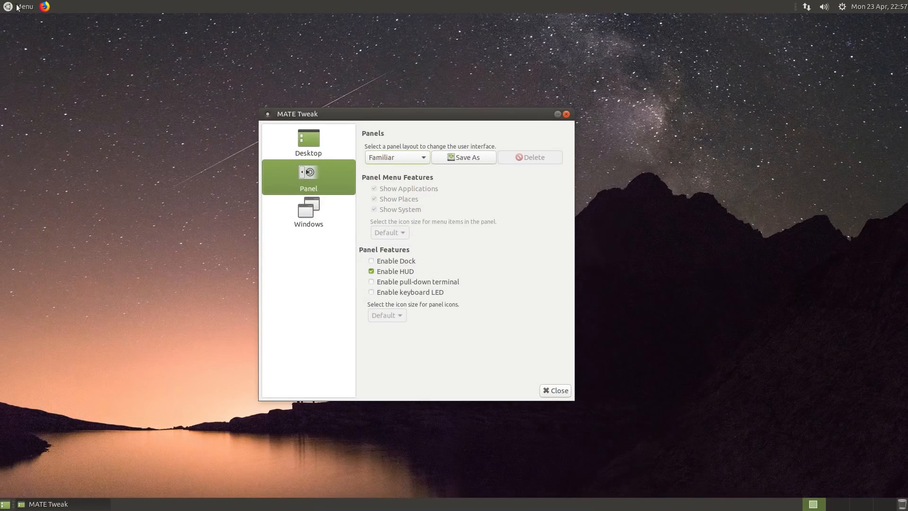
{"action": "left_click", "coordinate": [22, 7]}
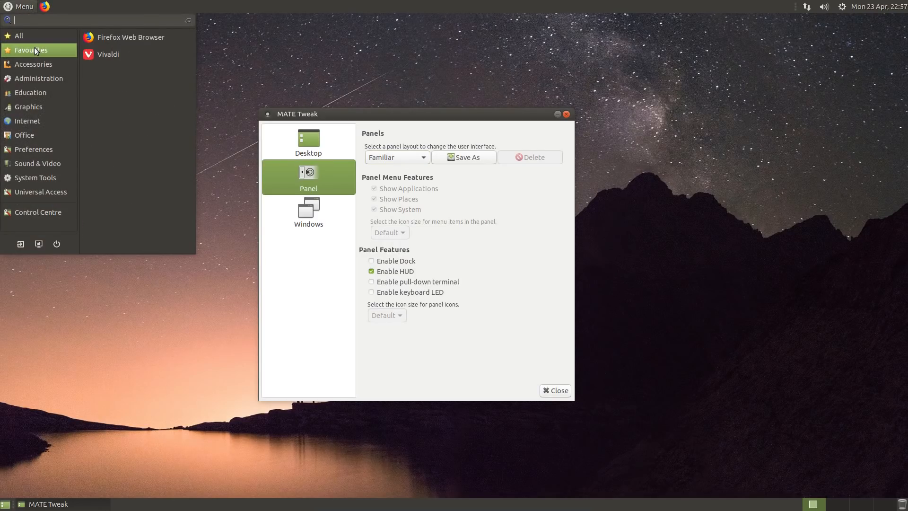
{"action": "type", "text": "ca"}
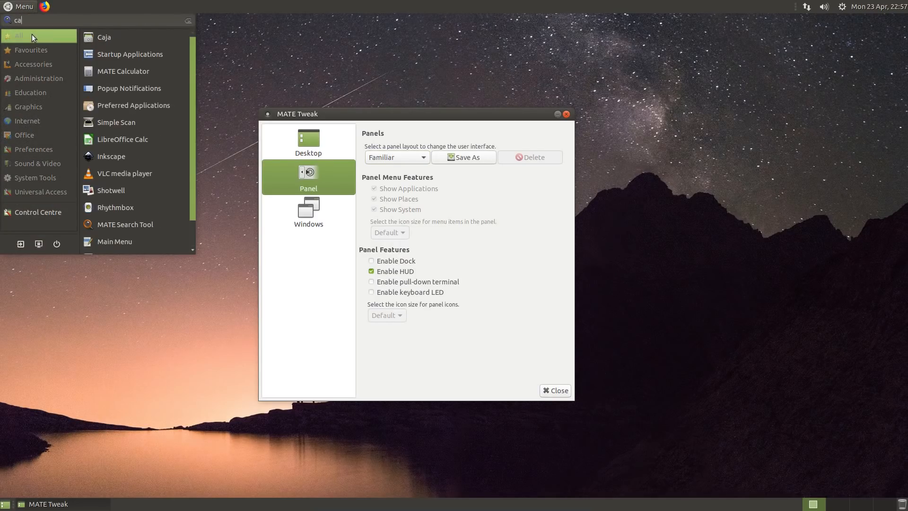
{"action": "type", "text": "j"}
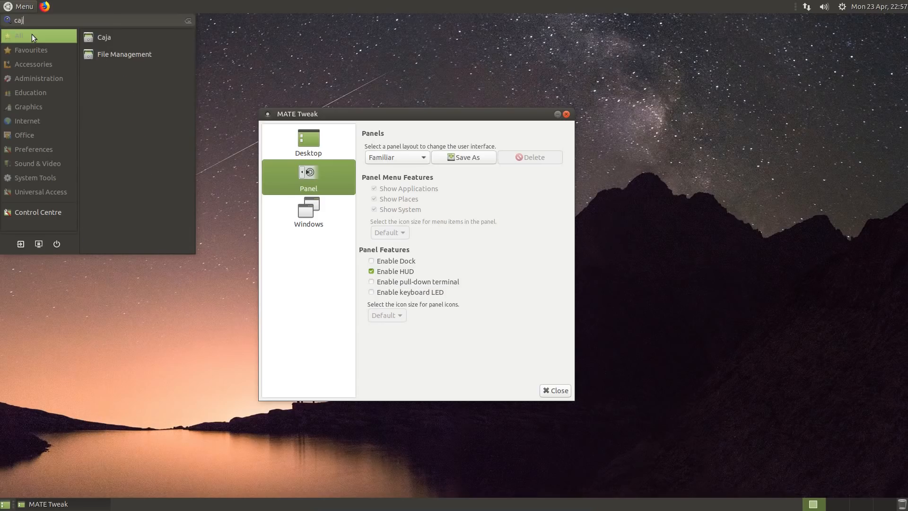
{"action": "left_click", "coordinate": [104, 37]}
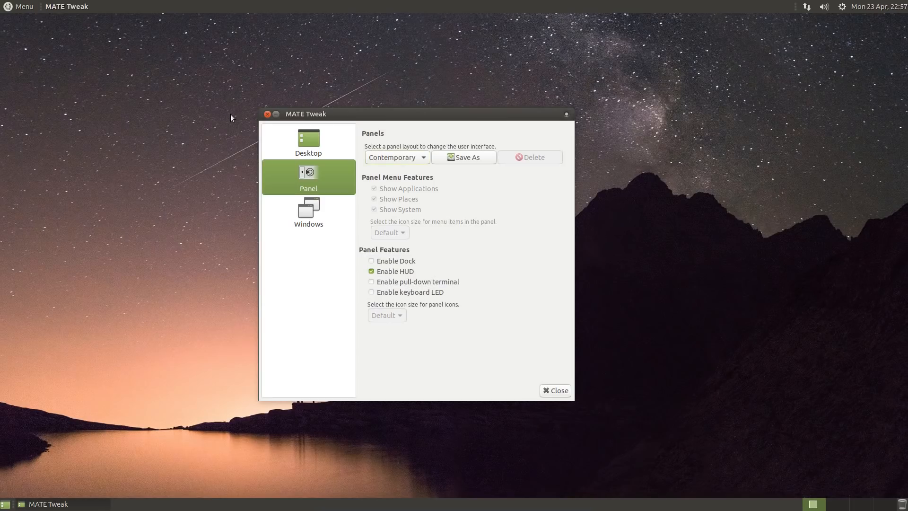
- Switch on through Contemporary to the Cupertino panel layout with a bottom dock
{"action": "left_click", "coordinate": [20, 7]}
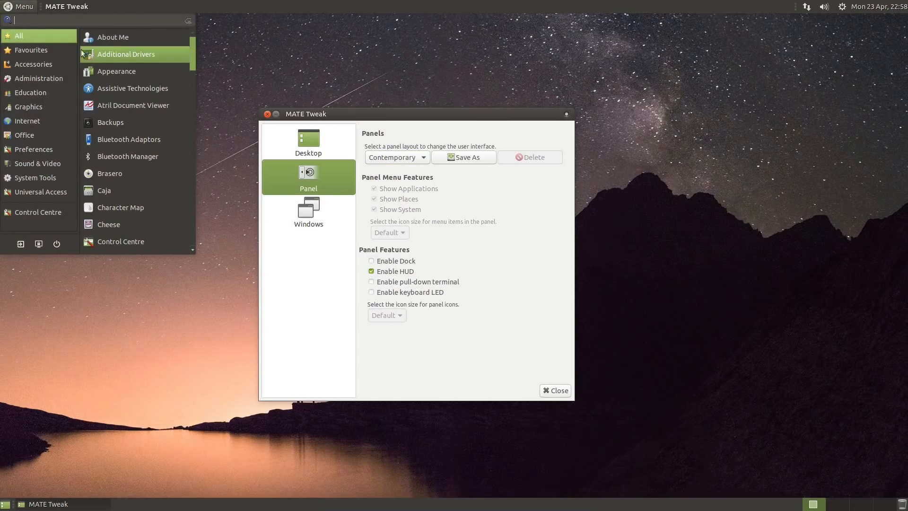
{"action": "mouse_move", "coordinate": [239, 41]}
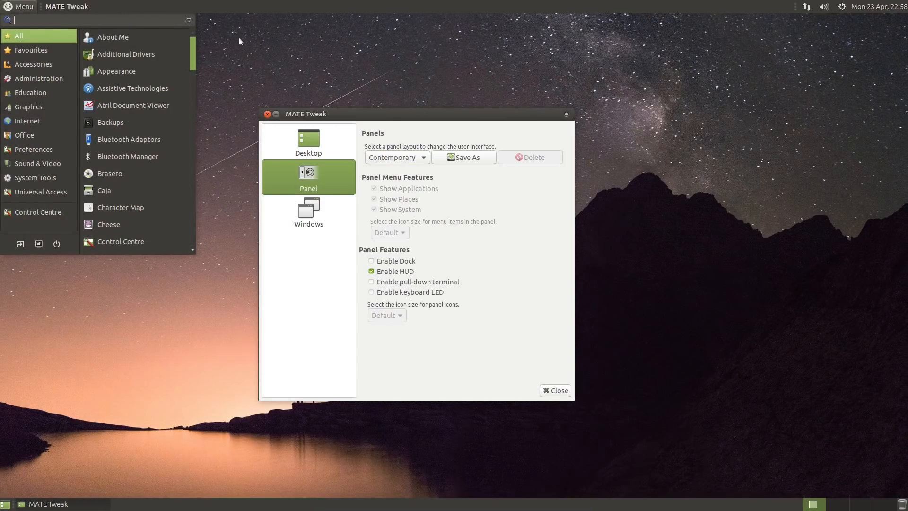
{"action": "left_click", "coordinate": [396, 157]}
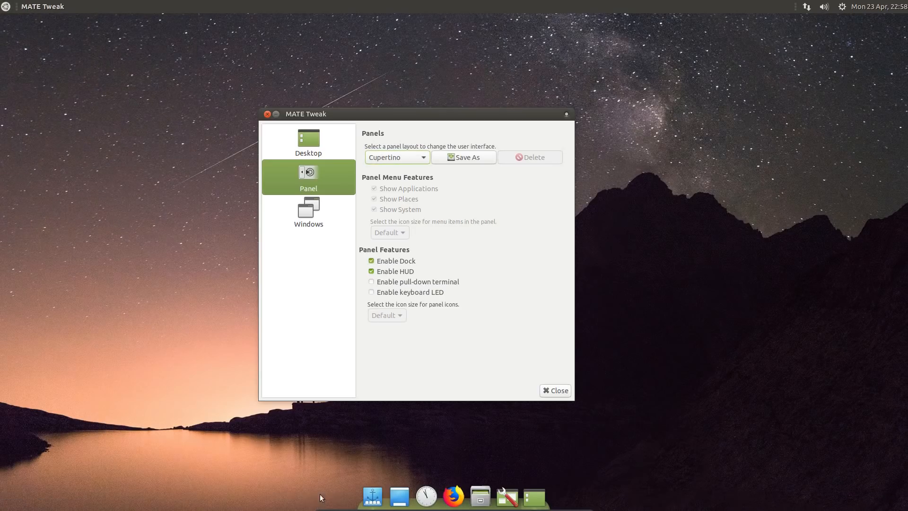
{"action": "mouse_move", "coordinate": [435, 334]}
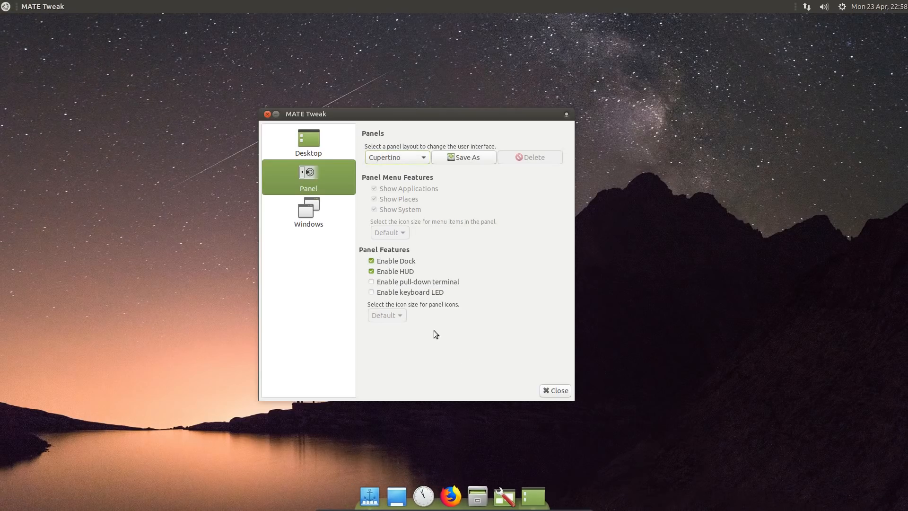
- Try the Netbook panel layout, then apply the Pantheon layout, confirming each replacement
{"action": "left_click", "coordinate": [396, 156]}
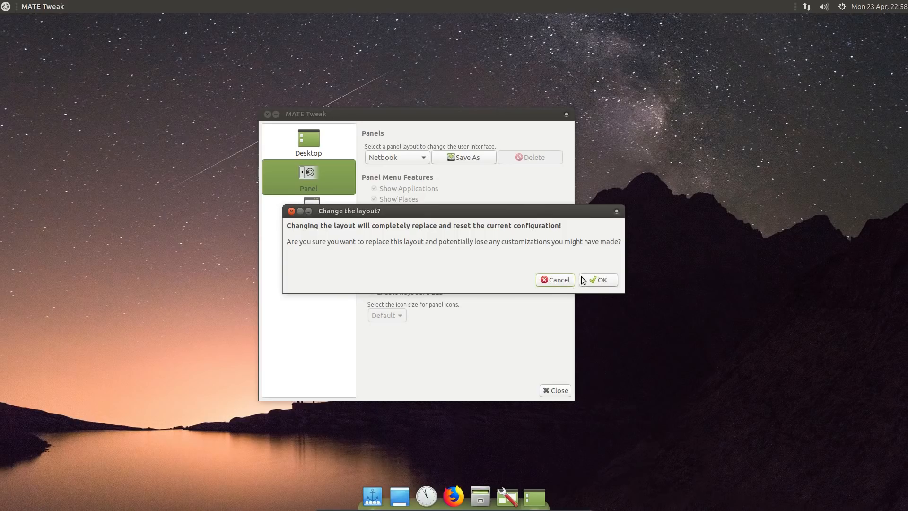
{"action": "left_click", "coordinate": [597, 280]}
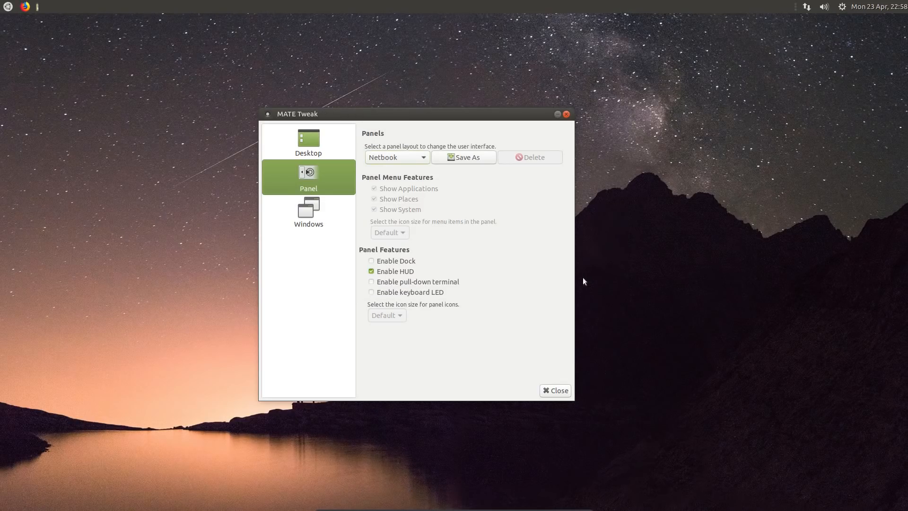
{"action": "left_click", "coordinate": [7, 7]}
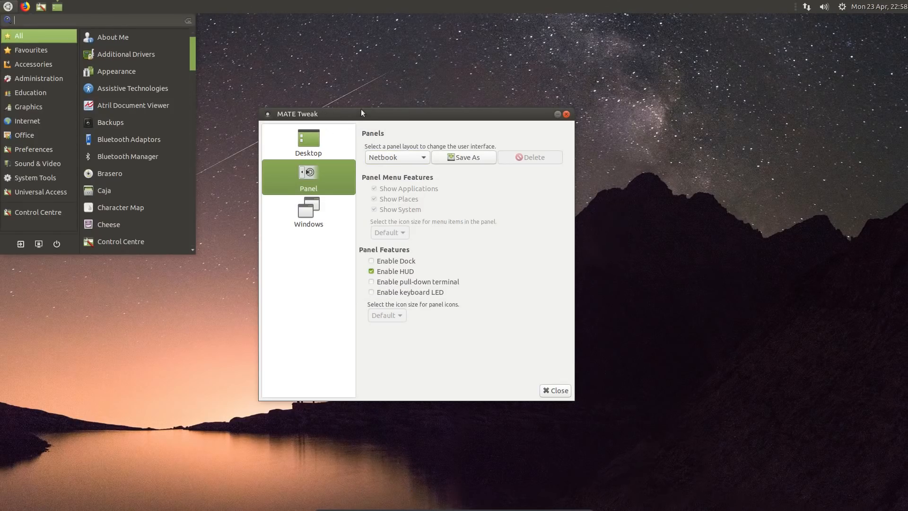
{"action": "left_click", "coordinate": [396, 157]}
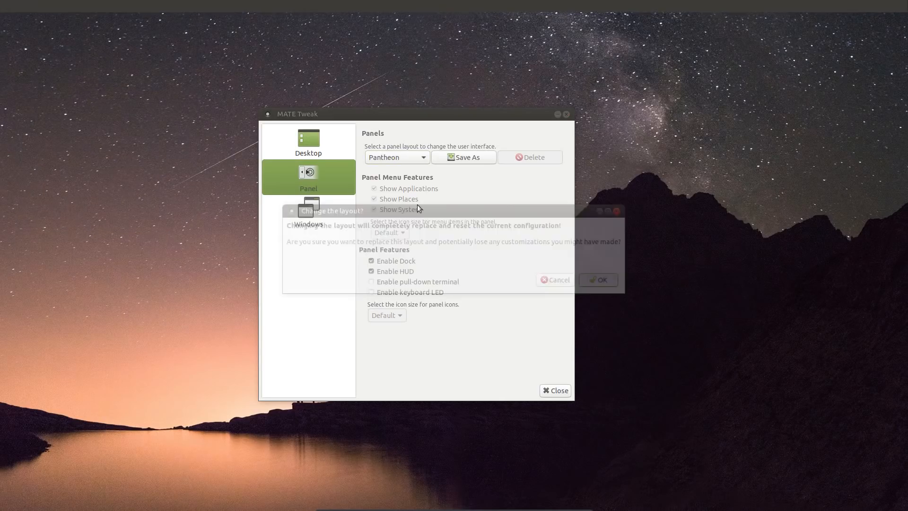
{"action": "left_click", "coordinate": [597, 280]}
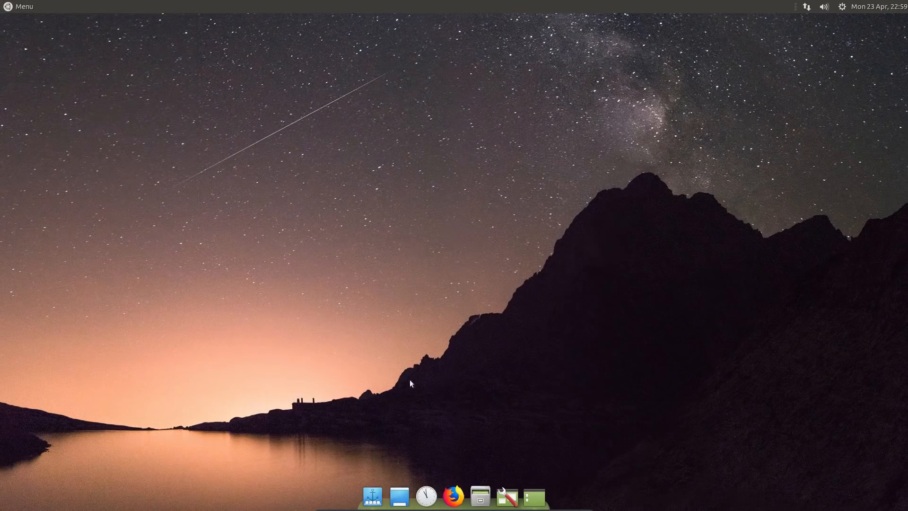
{"action": "mouse_move", "coordinate": [398, 496]}
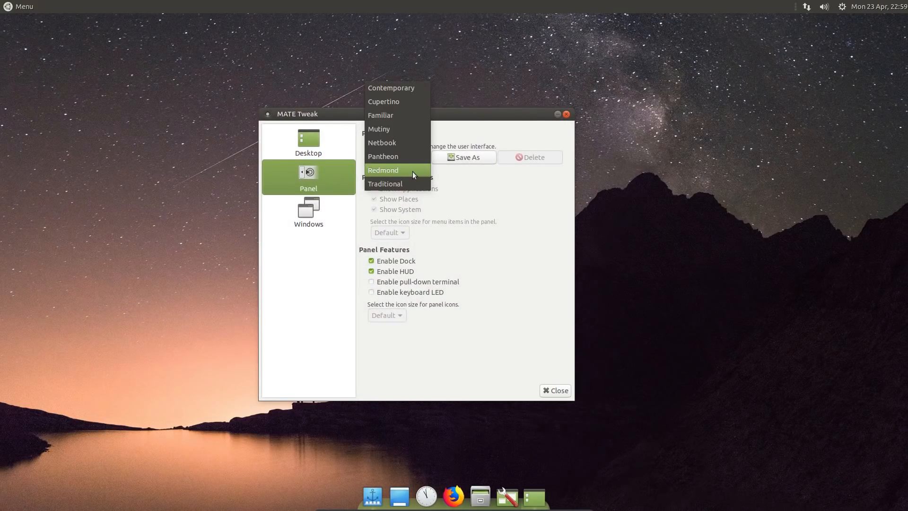
- Apply the Redmond panel layout, preview its menu, then switch to the Traditional layout
{"action": "left_click", "coordinate": [383, 169]}
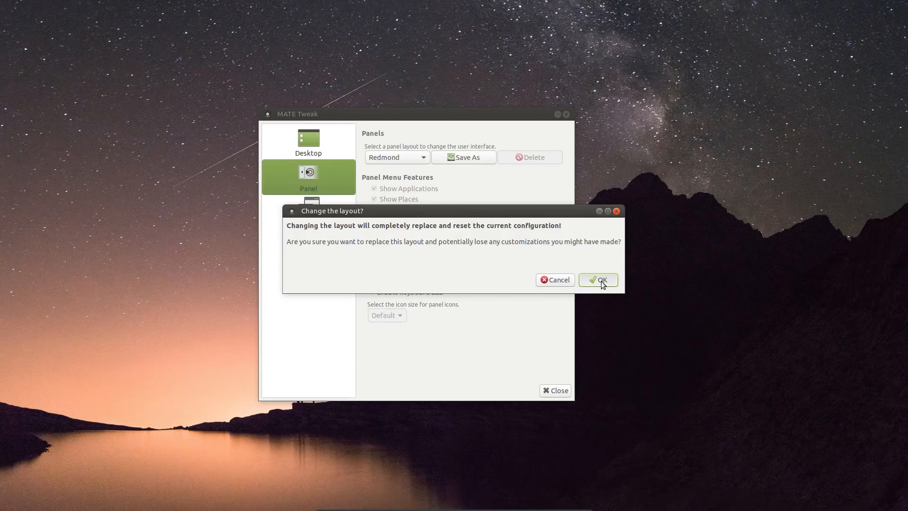
{"action": "left_click", "coordinate": [598, 280]}
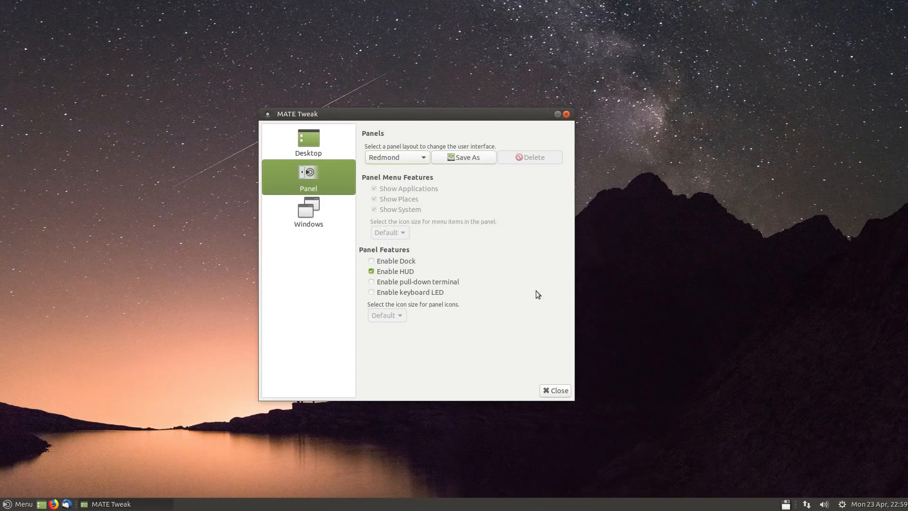
{"action": "left_click", "coordinate": [19, 504]}
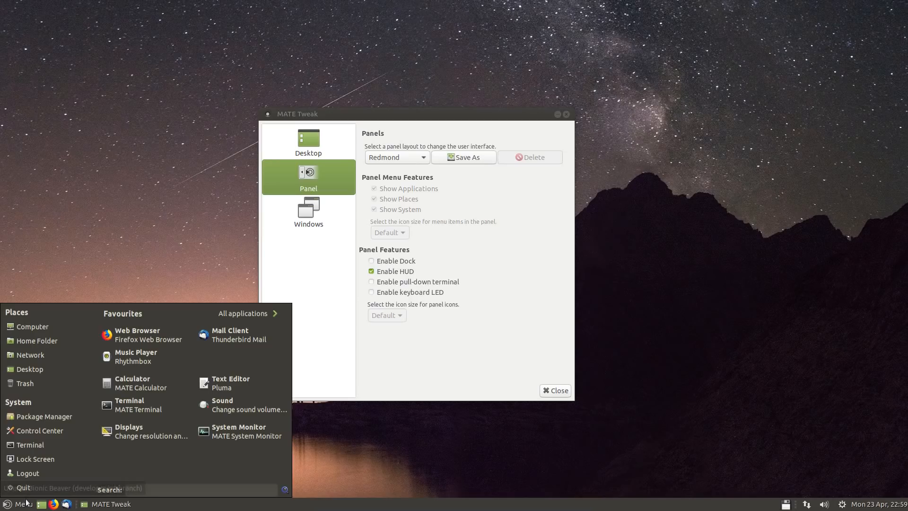
{"action": "mouse_move", "coordinate": [213, 369]}
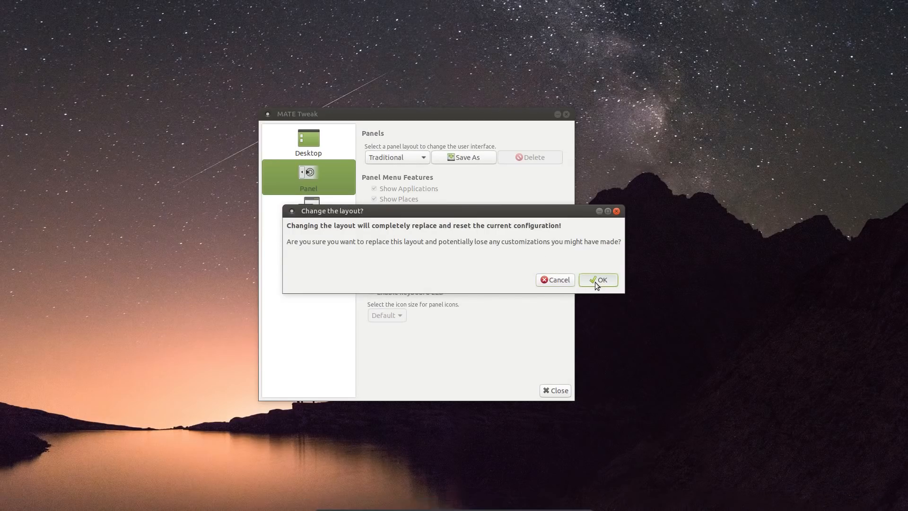
{"action": "left_click", "coordinate": [598, 280]}
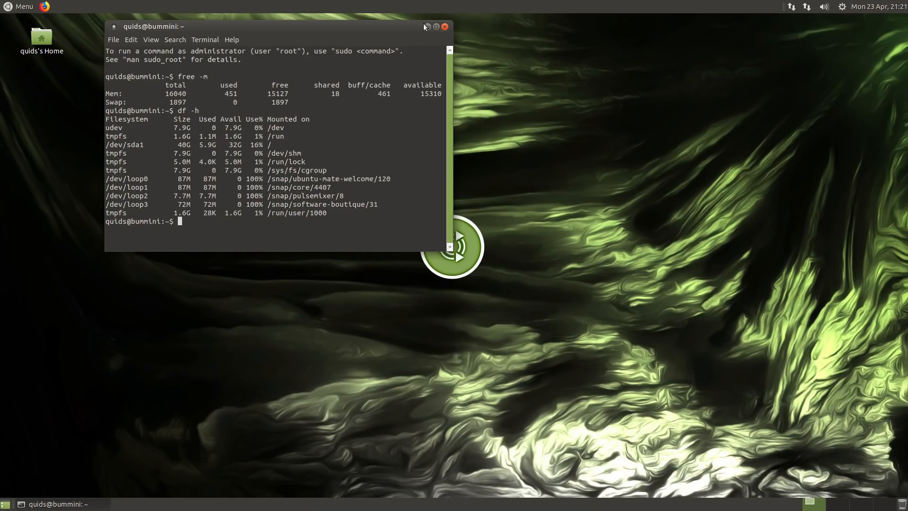
- Minimise the terminal to reveal the empty Traditional-layout desktop and its Applications menu
{"action": "left_click", "coordinate": [427, 27]}
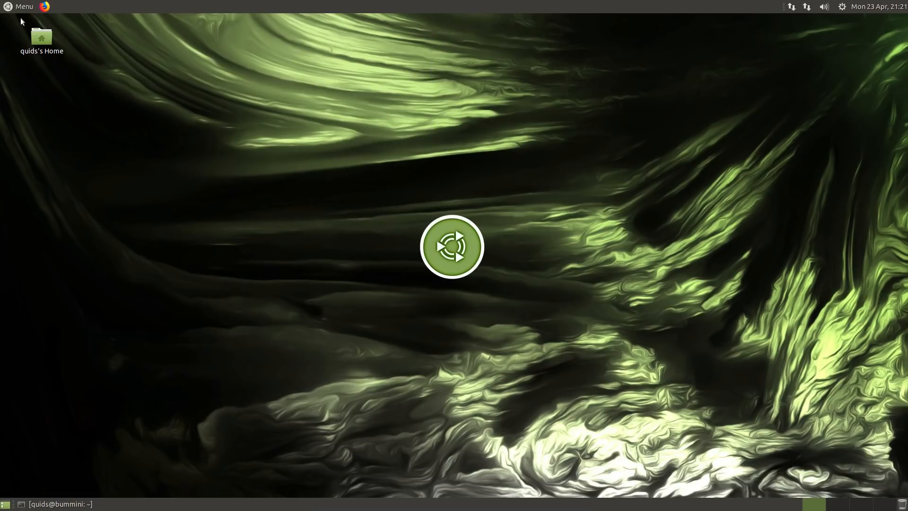
{"action": "left_click", "coordinate": [20, 6]}
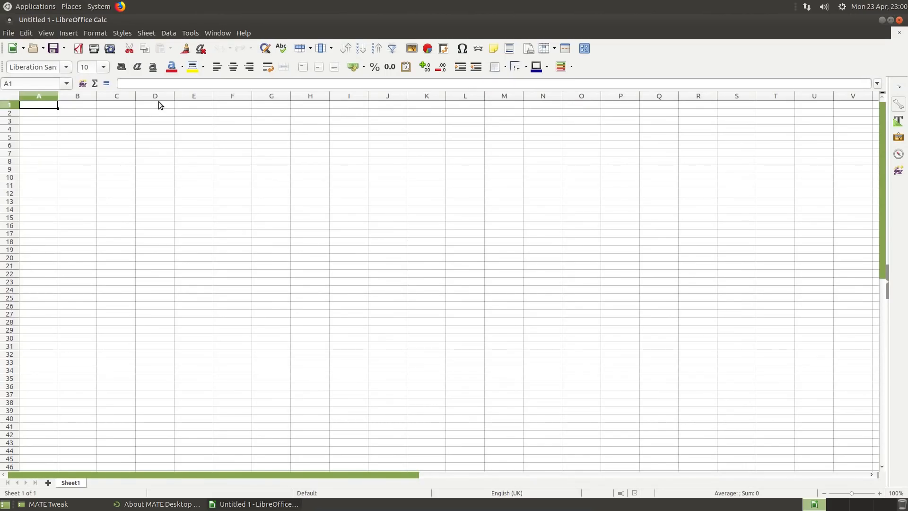
{"action": "mouse_move", "coordinate": [498, 109]}
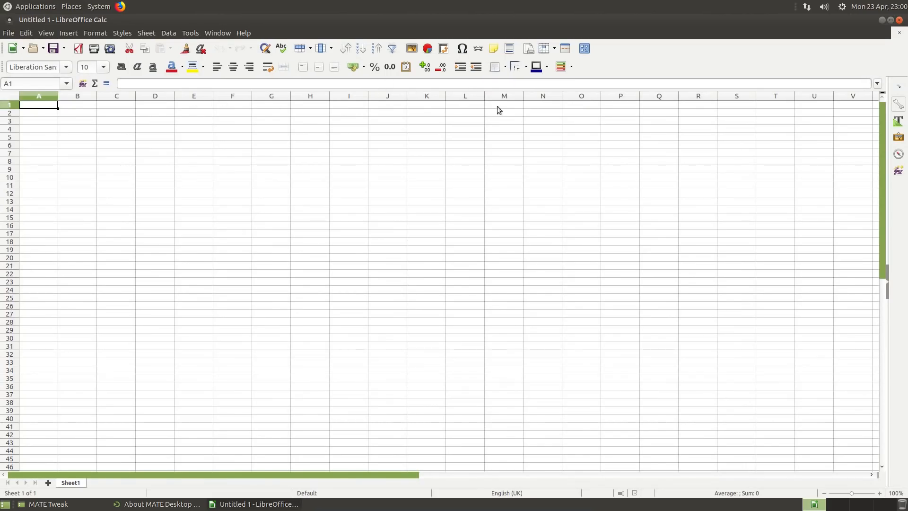
{"action": "mouse_move", "coordinate": [885, 22]}
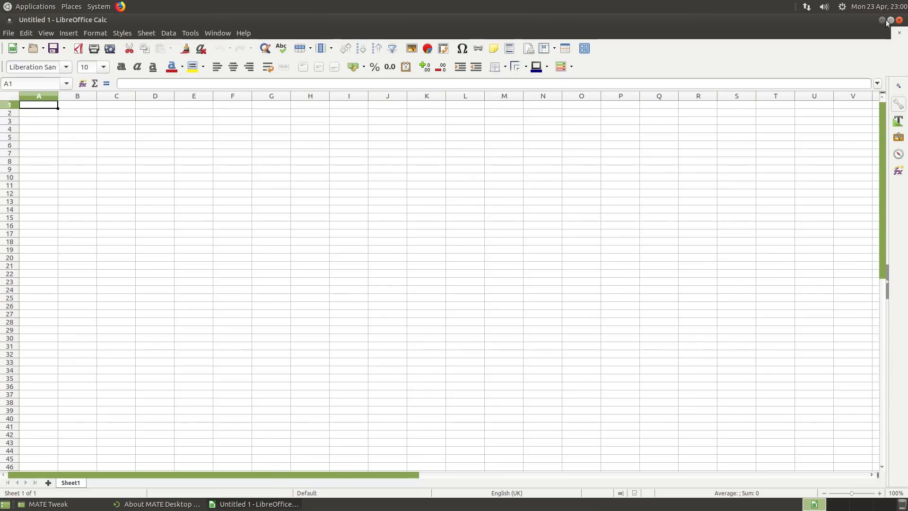
- Unmaximise the blank Calc spreadsheet beside MATE Tweak and browse the Applications menu
{"action": "left_click", "coordinate": [880, 20]}
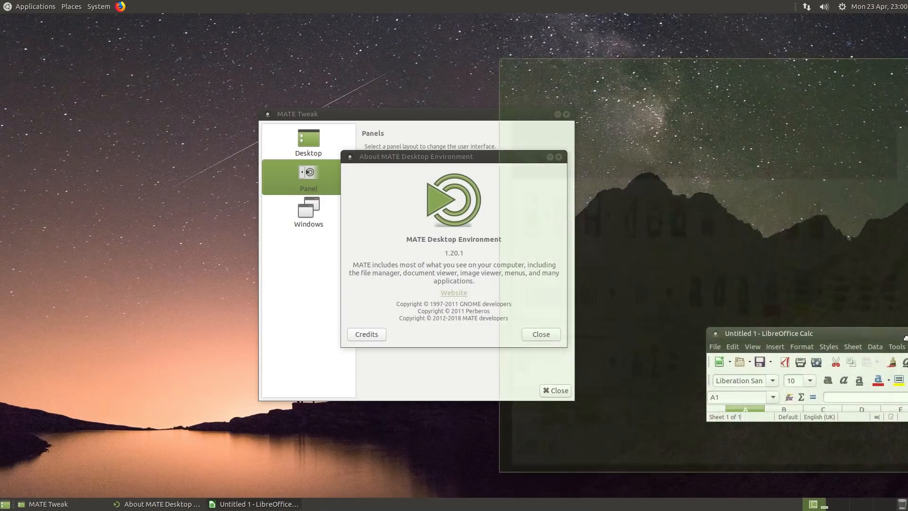
{"action": "left_click", "coordinate": [35, 6]}
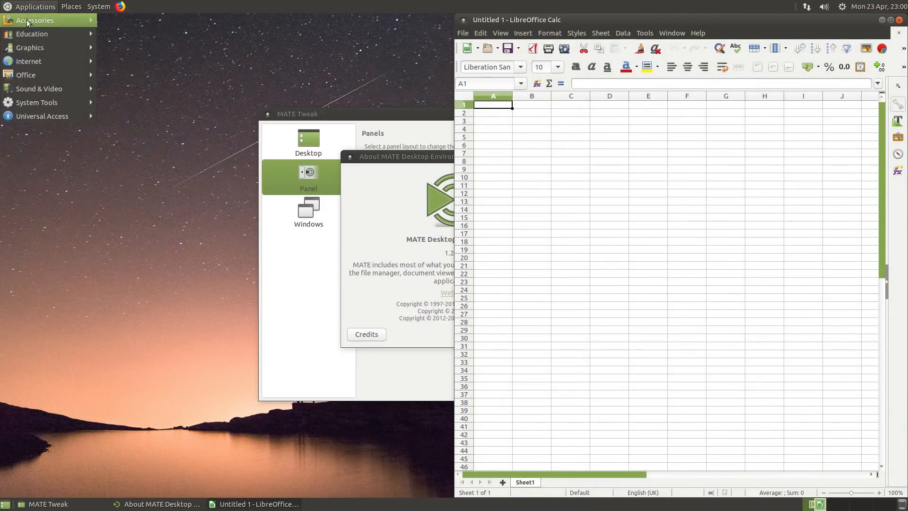
{"action": "mouse_move", "coordinate": [42, 115]}
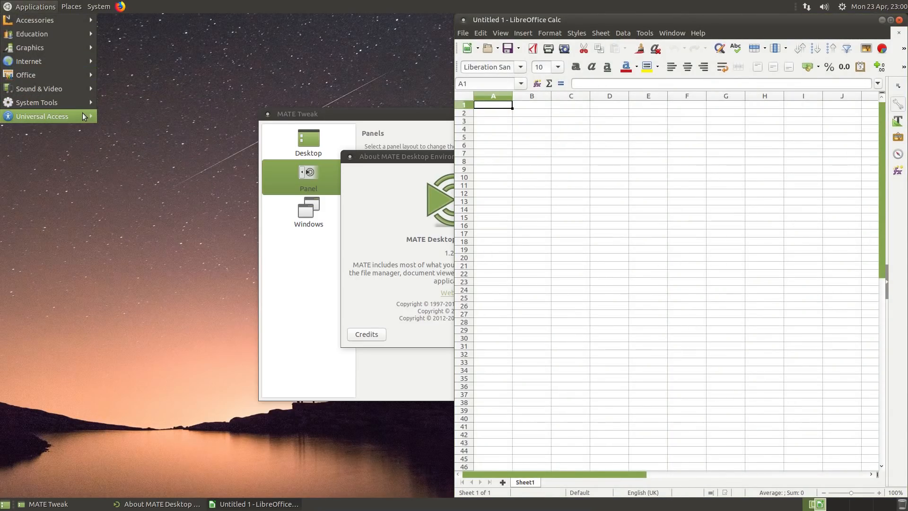
{"action": "mouse_move", "coordinate": [39, 89]}
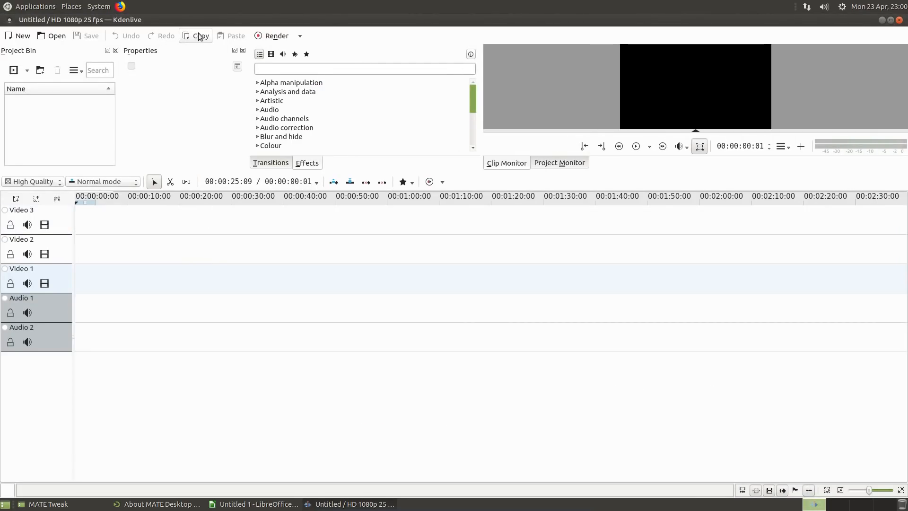
{"action": "mouse_move", "coordinate": [56, 35]}
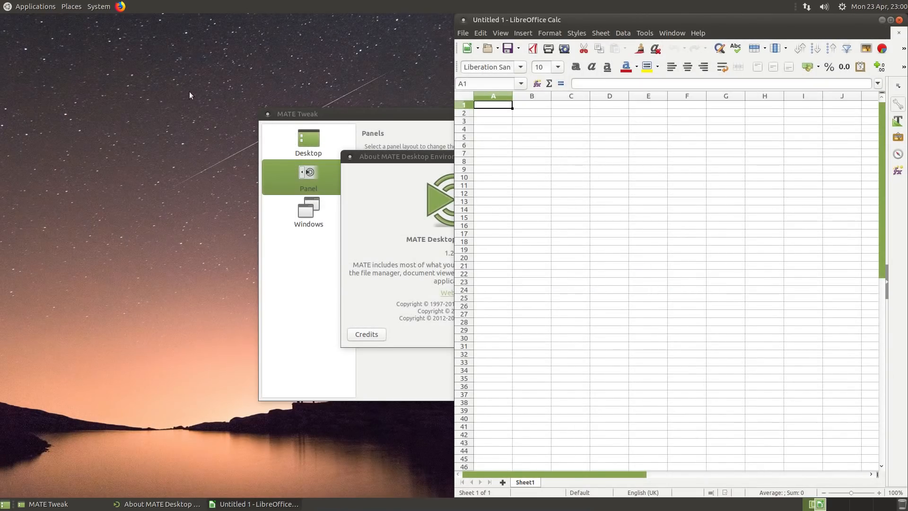
- Apply the Mutiny panel layout in MATE Tweak, confirming the replacement, and launch Kdenlive from the new launcher
{"action": "left_click", "coordinate": [35, 7]}
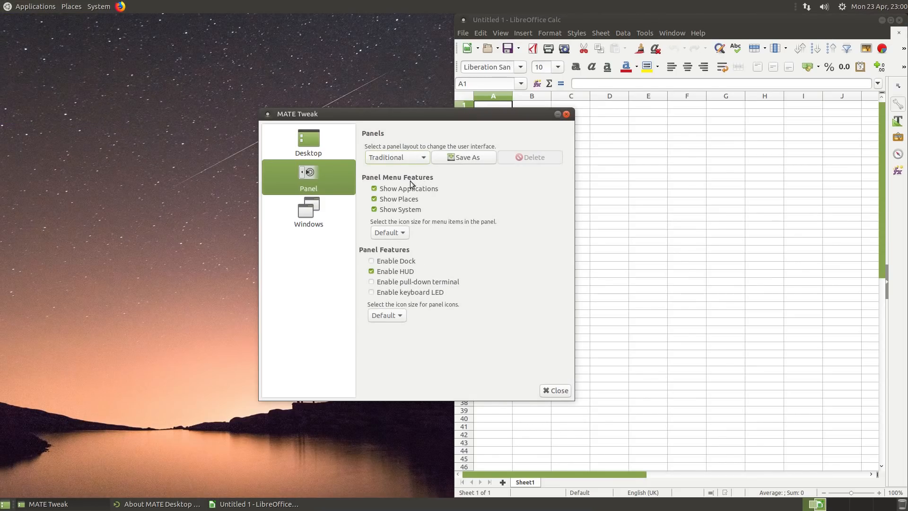
{"action": "left_click", "coordinate": [396, 156]}
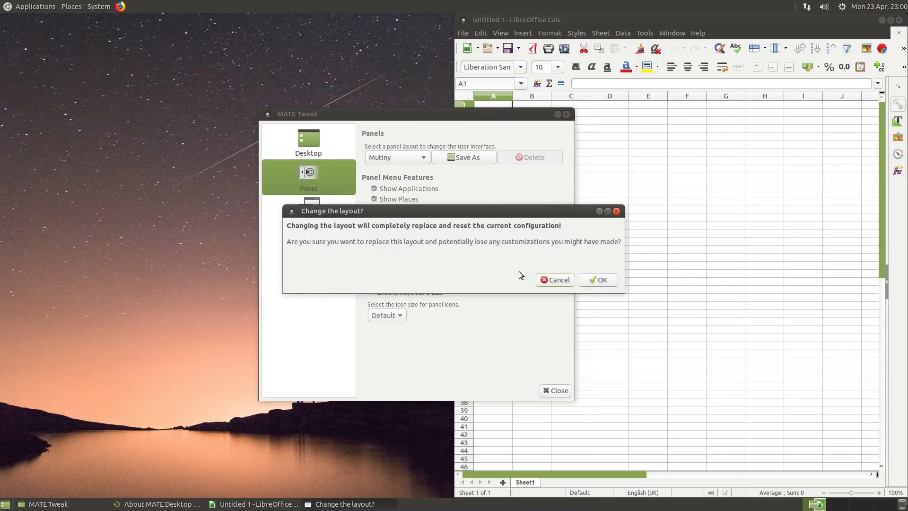
{"action": "left_click", "coordinate": [597, 280]}
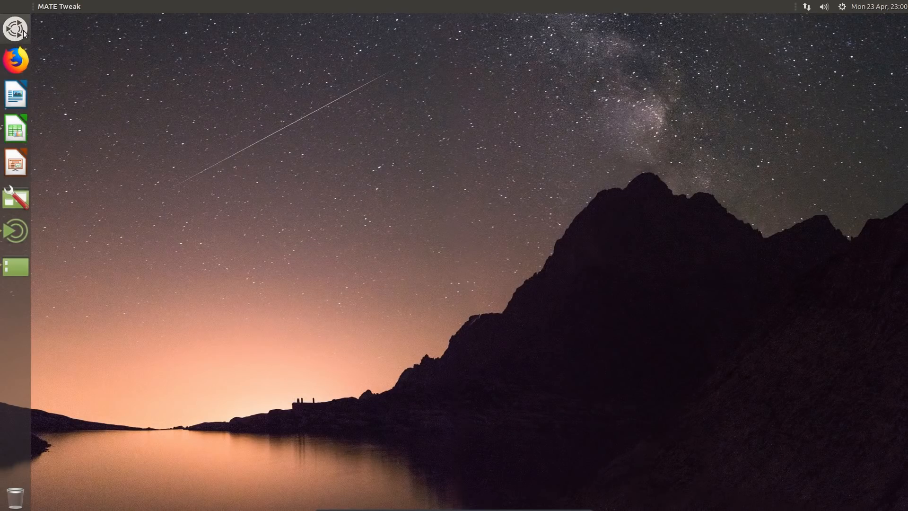
{"action": "left_click", "coordinate": [17, 27]}
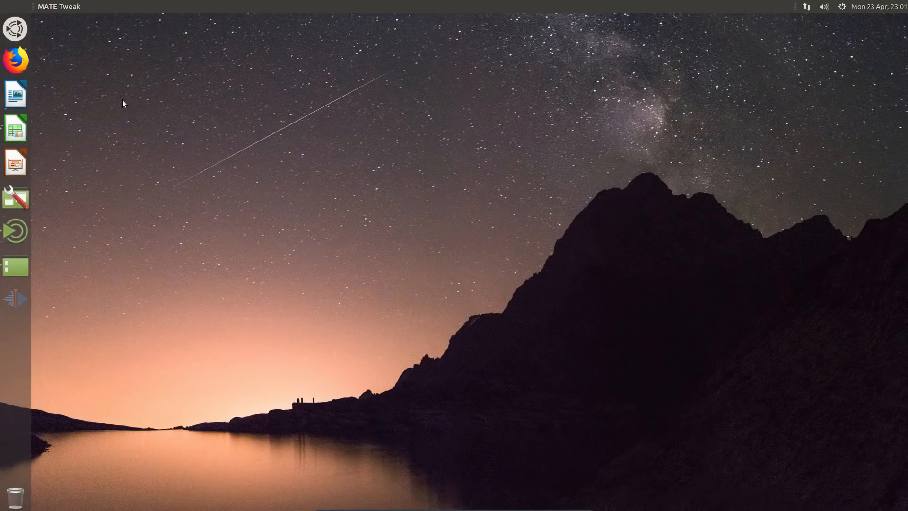
- Glance through Kdenlive's Edit menu without choosing anything, then close the empty video editor
{"action": "left_click", "coordinate": [97, 6]}
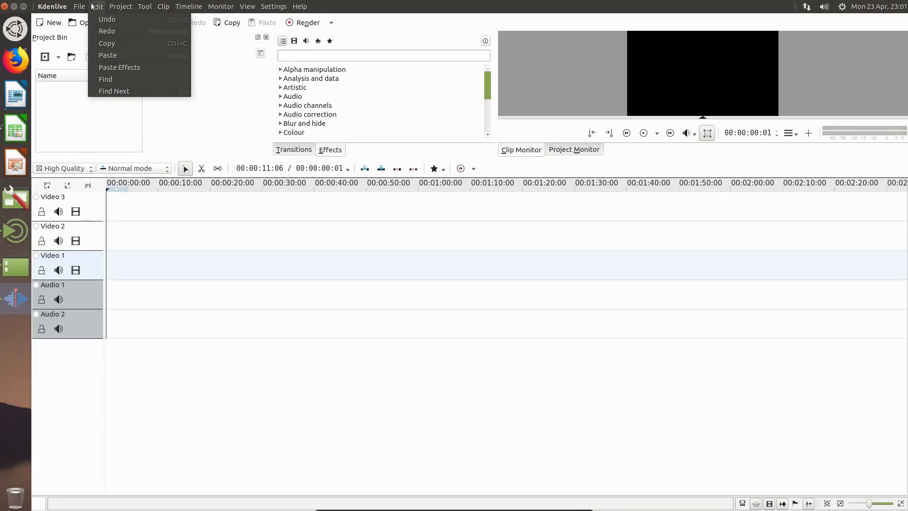
{"action": "left_click", "coordinate": [220, 7]}
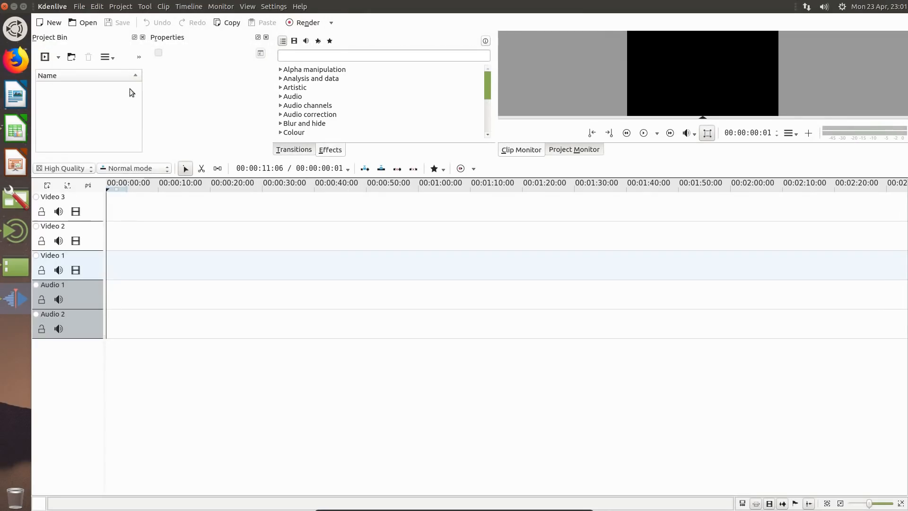
{"action": "left_click", "coordinate": [14, 333]}
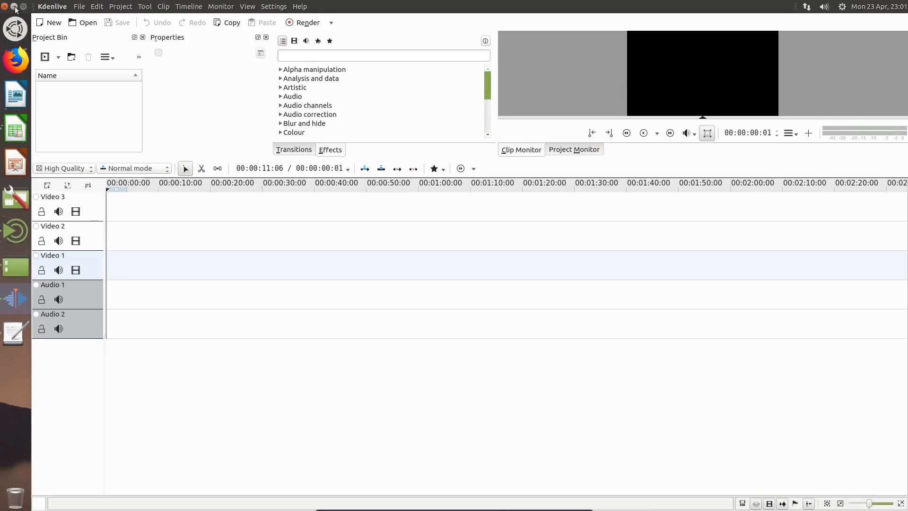
{"action": "left_click", "coordinate": [15, 29]}
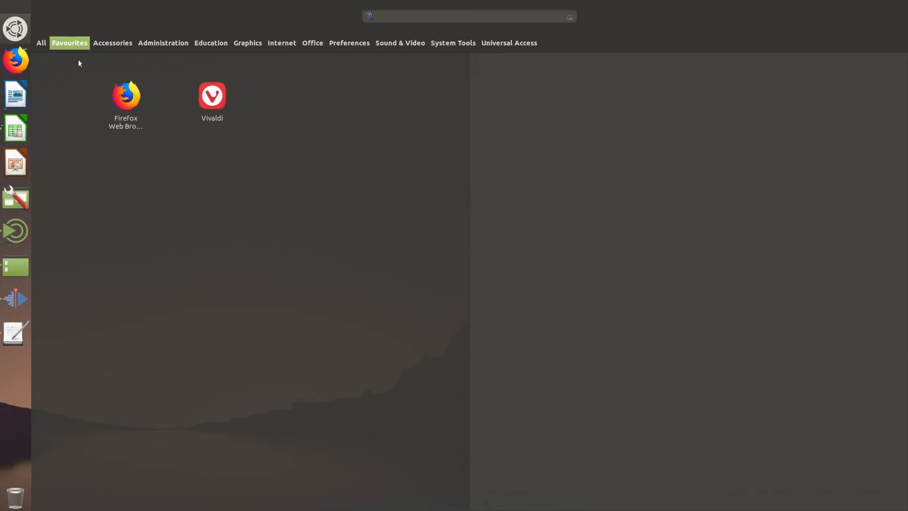
- From the All applications list, set the About Me account picture to the clownfish image
{"action": "left_click", "coordinate": [40, 43]}
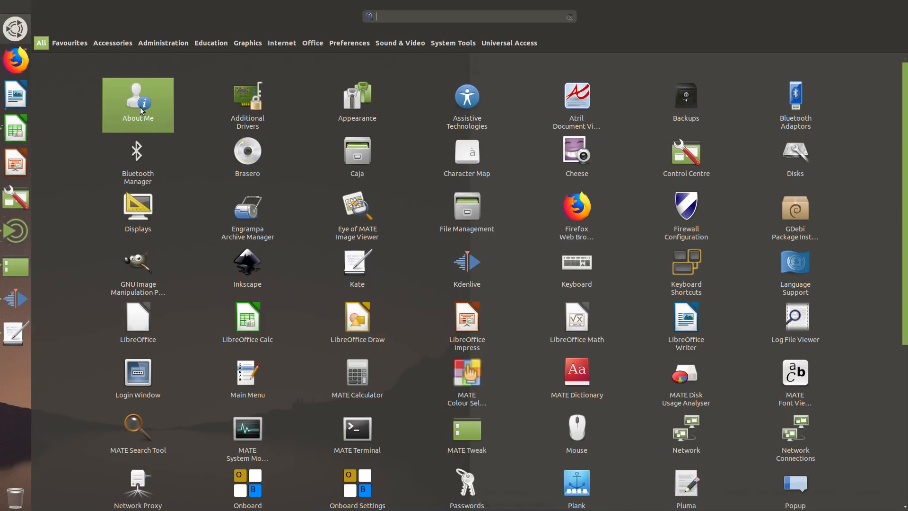
{"action": "left_click", "coordinate": [137, 105]}
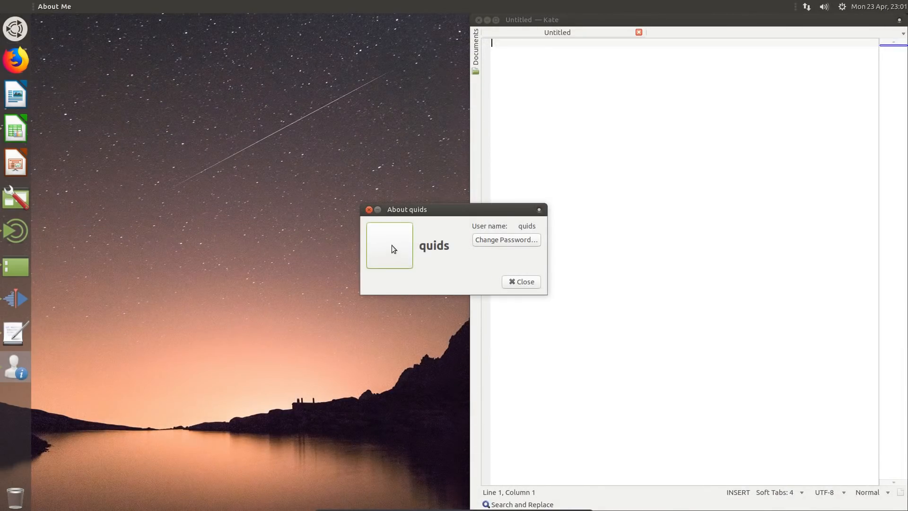
{"action": "left_click", "coordinate": [388, 244]}
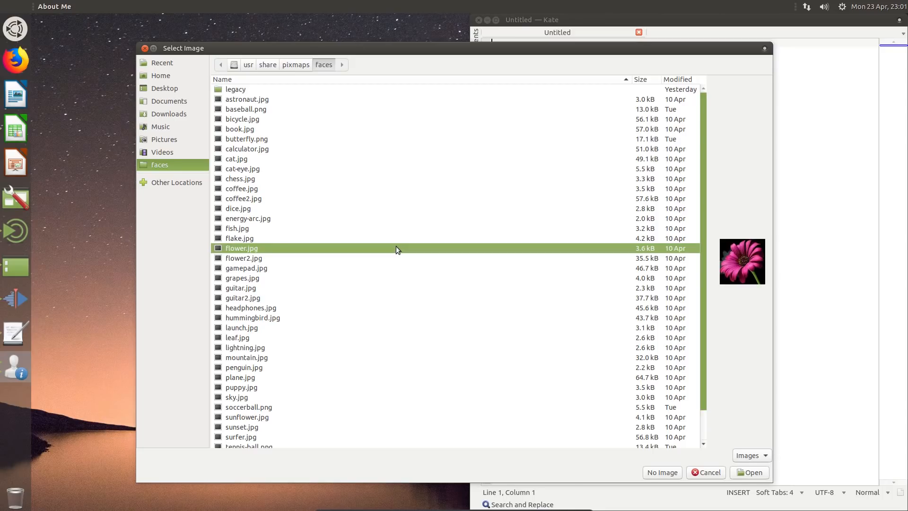
{"action": "left_click", "coordinate": [247, 218]}
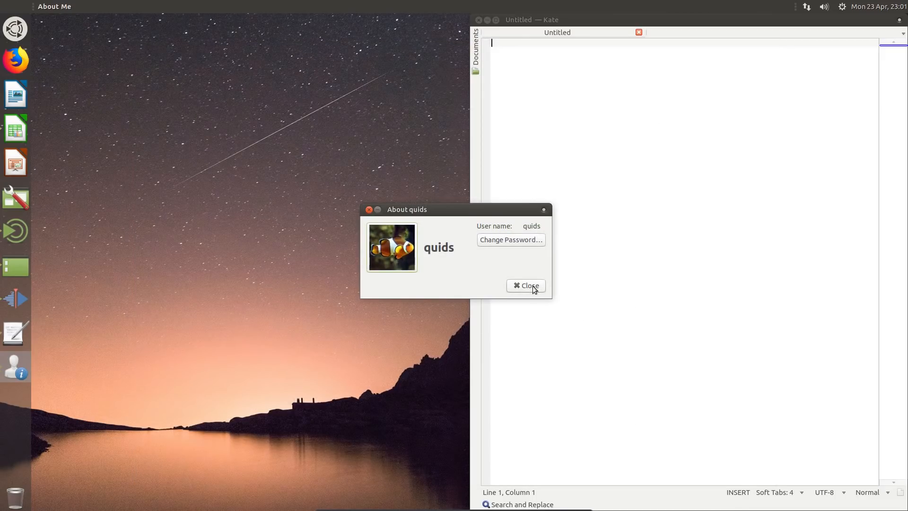
- Close the About Me window and the Kate text editor
{"action": "left_click", "coordinate": [525, 285]}
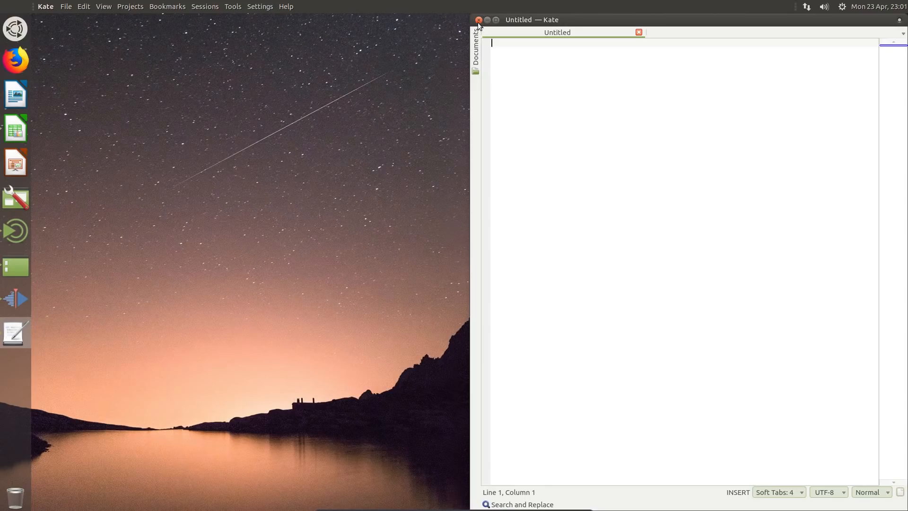
{"action": "left_click", "coordinate": [478, 20]}
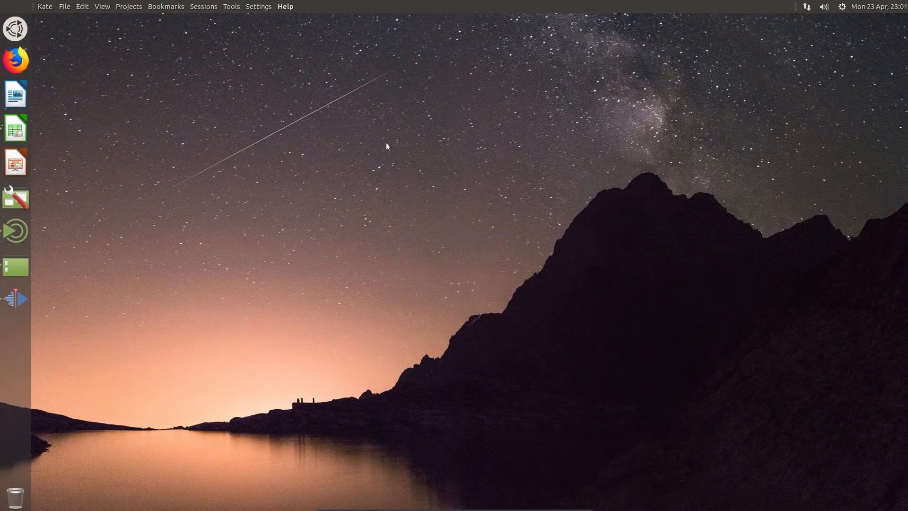